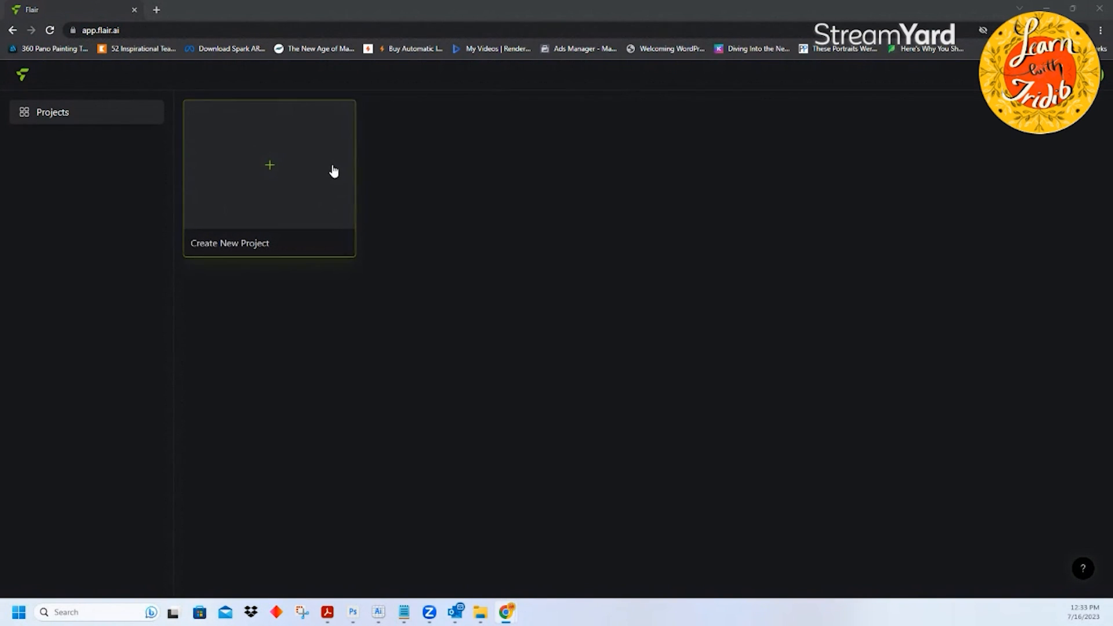
mouse_move(262, 200)
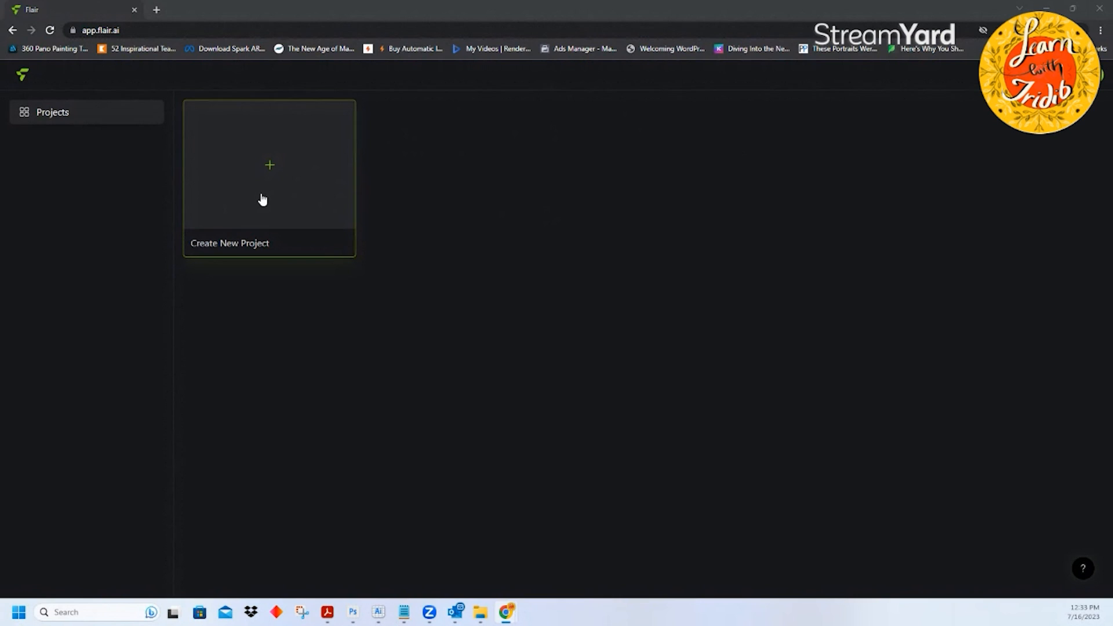
mouse_move(262, 197)
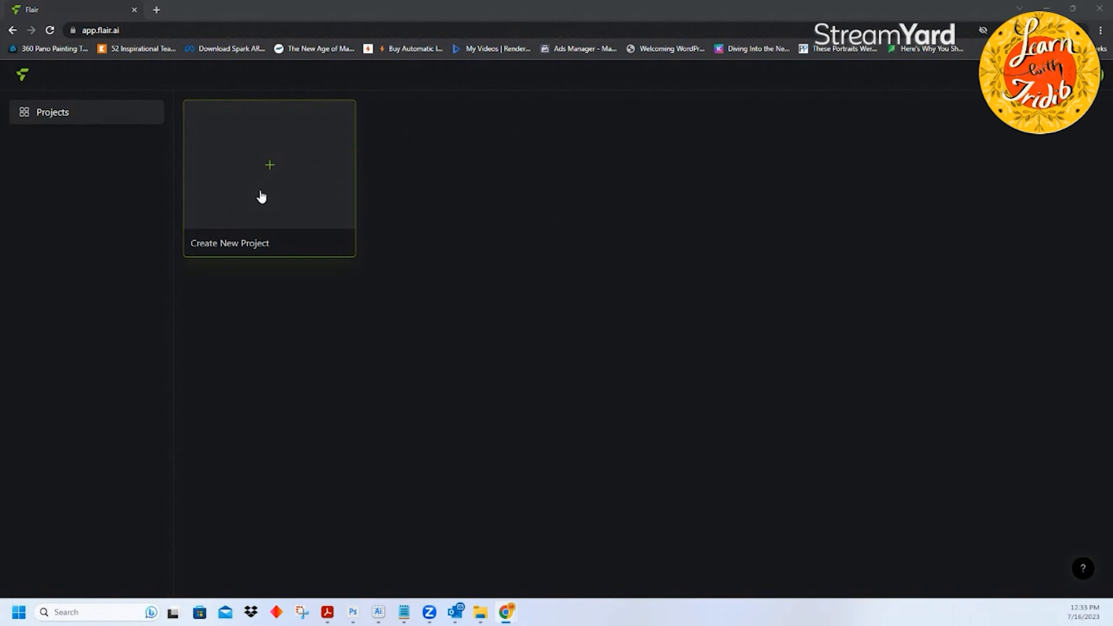
mouse_move(401, 154)
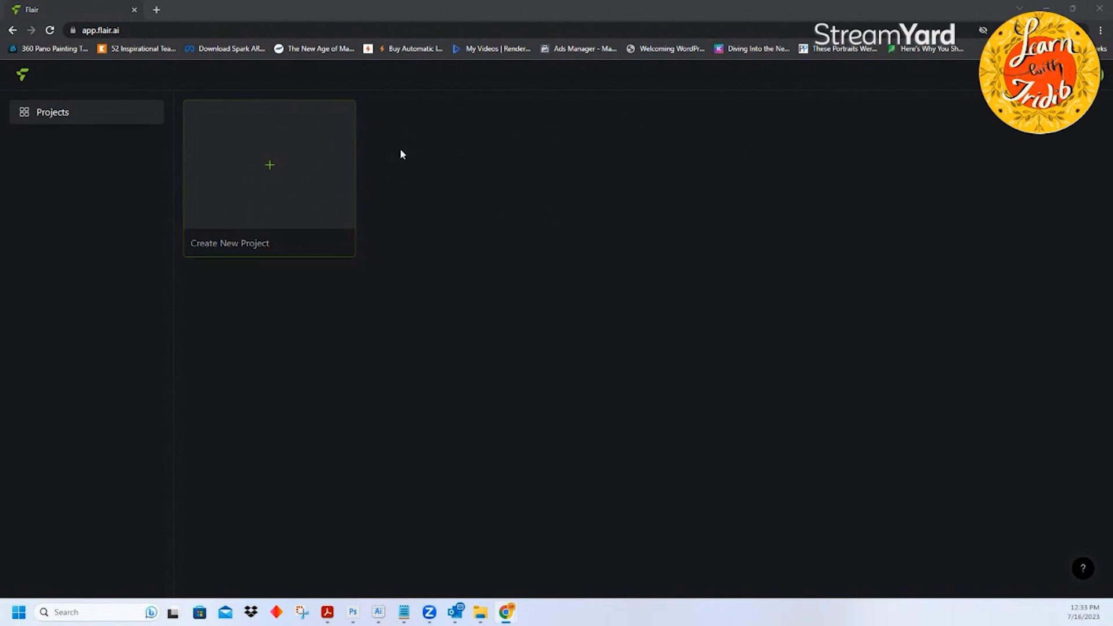
mouse_move(329, 166)
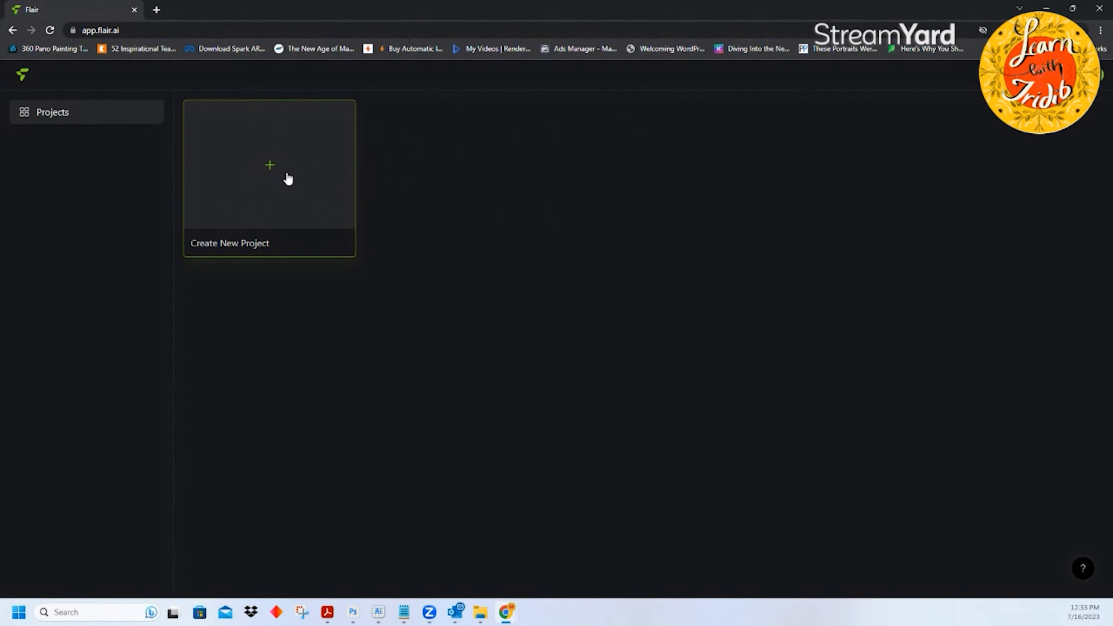
Step: Create a new untitled Flair project with an empty product canvas
click(269, 178)
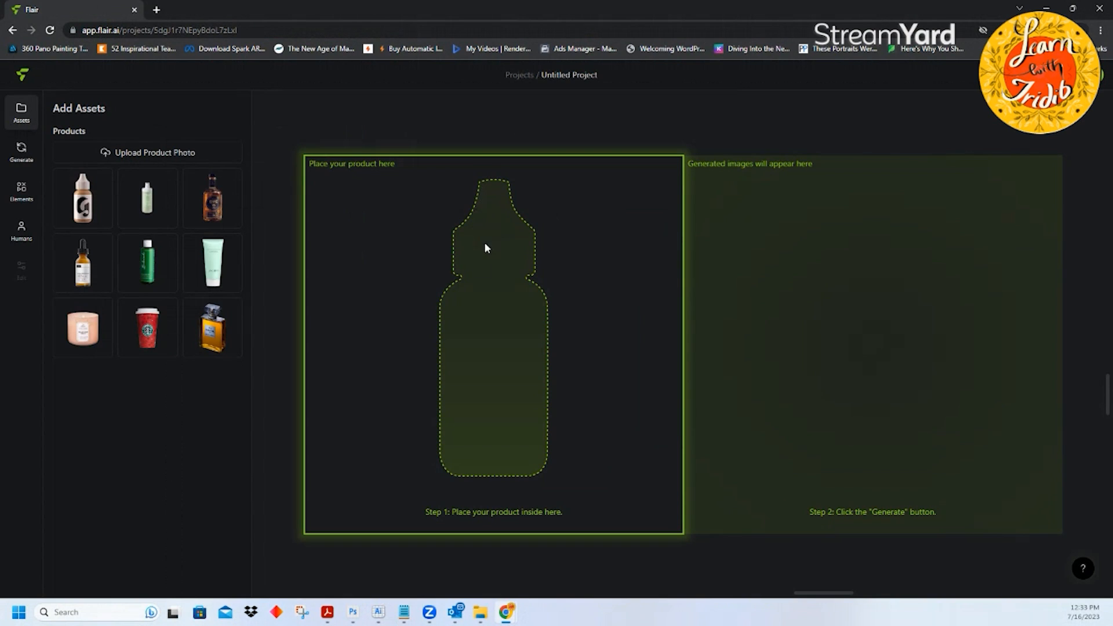
mouse_move(424, 422)
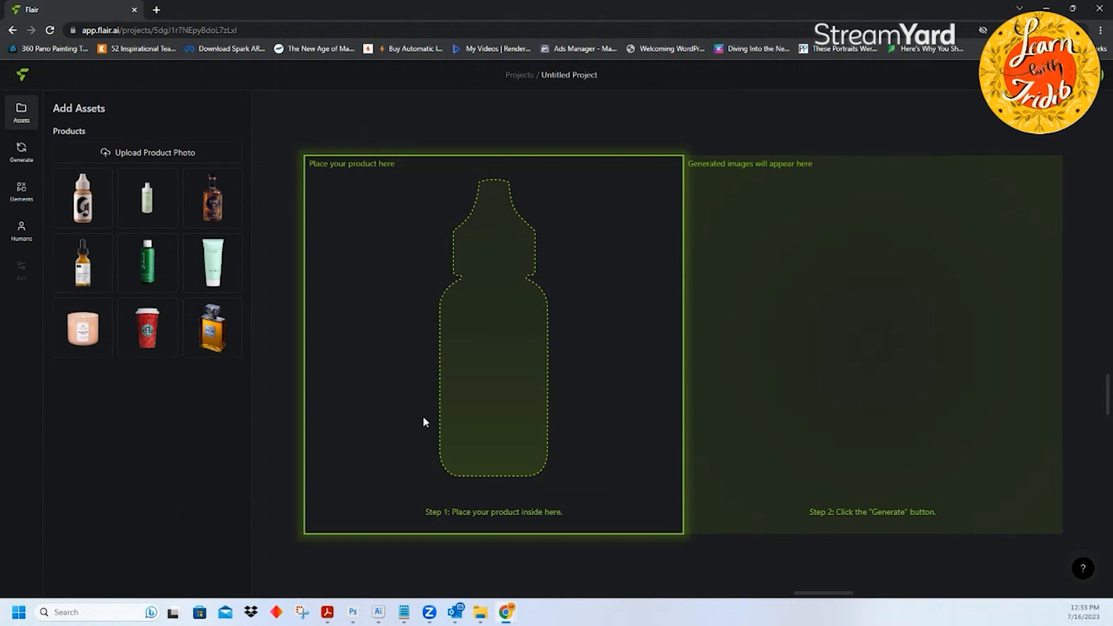
mouse_move(534, 327)
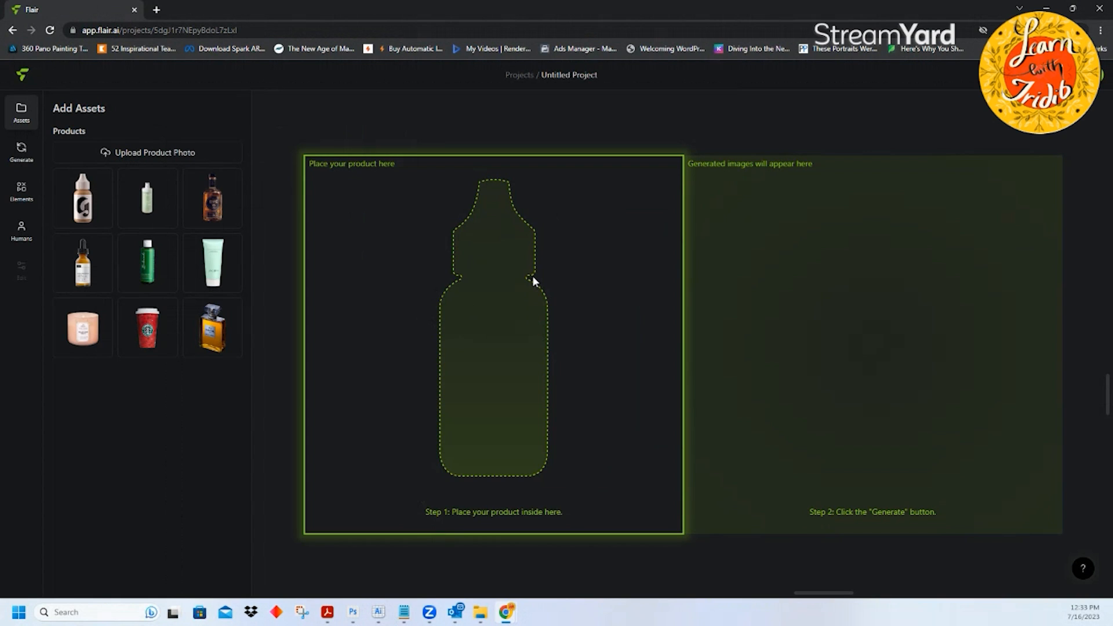
mouse_move(534, 278)
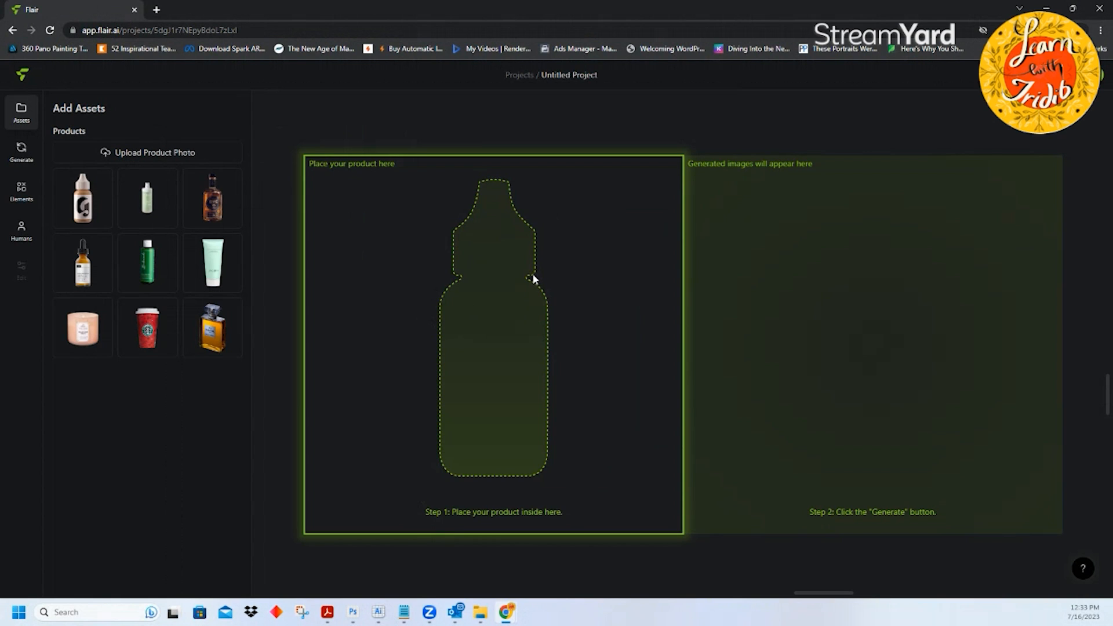
mouse_move(507, 282)
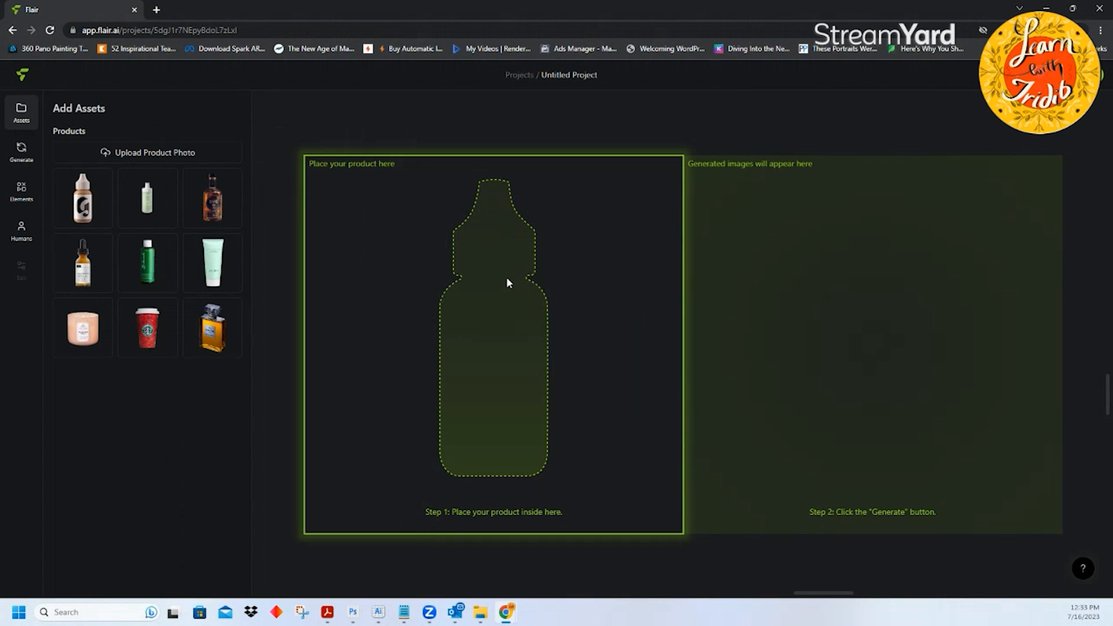
mouse_move(487, 329)
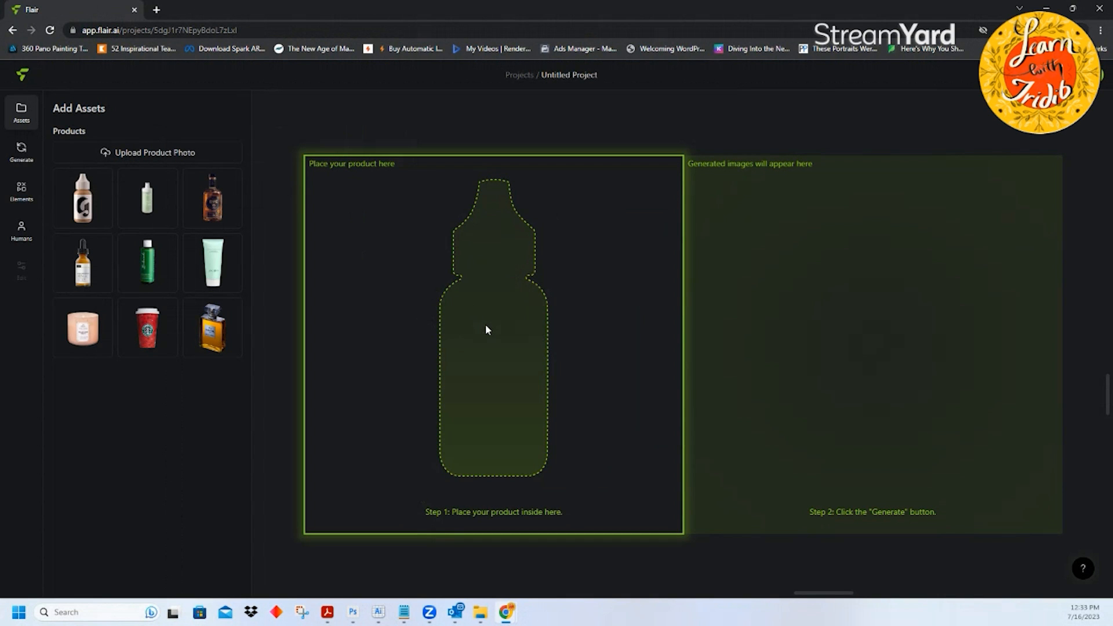
mouse_move(486, 325)
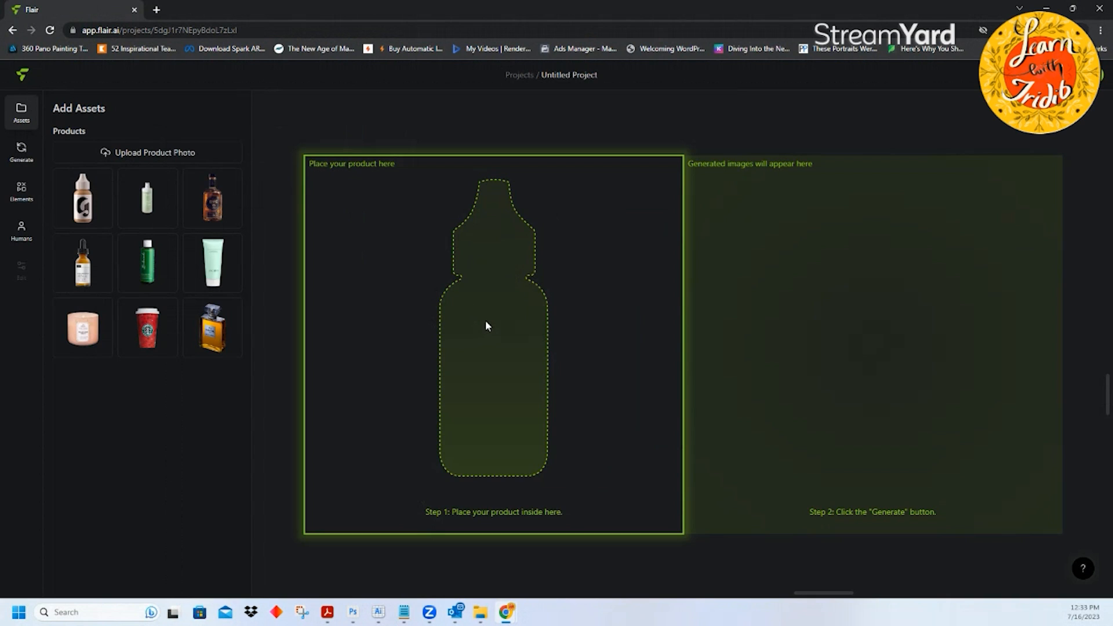
mouse_move(614, 544)
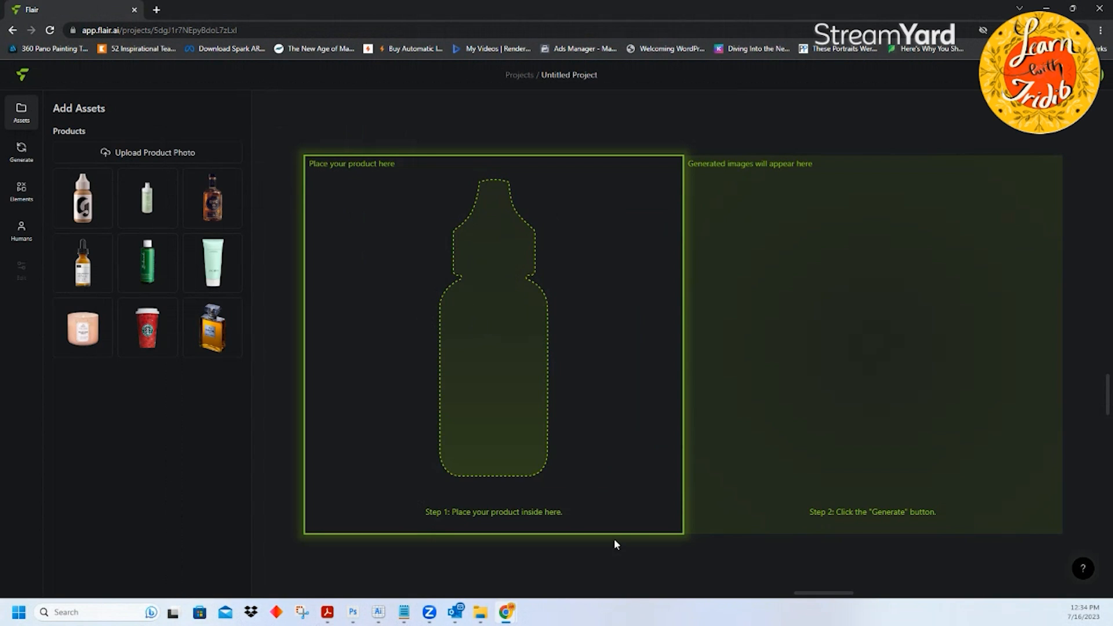
mouse_move(25, 566)
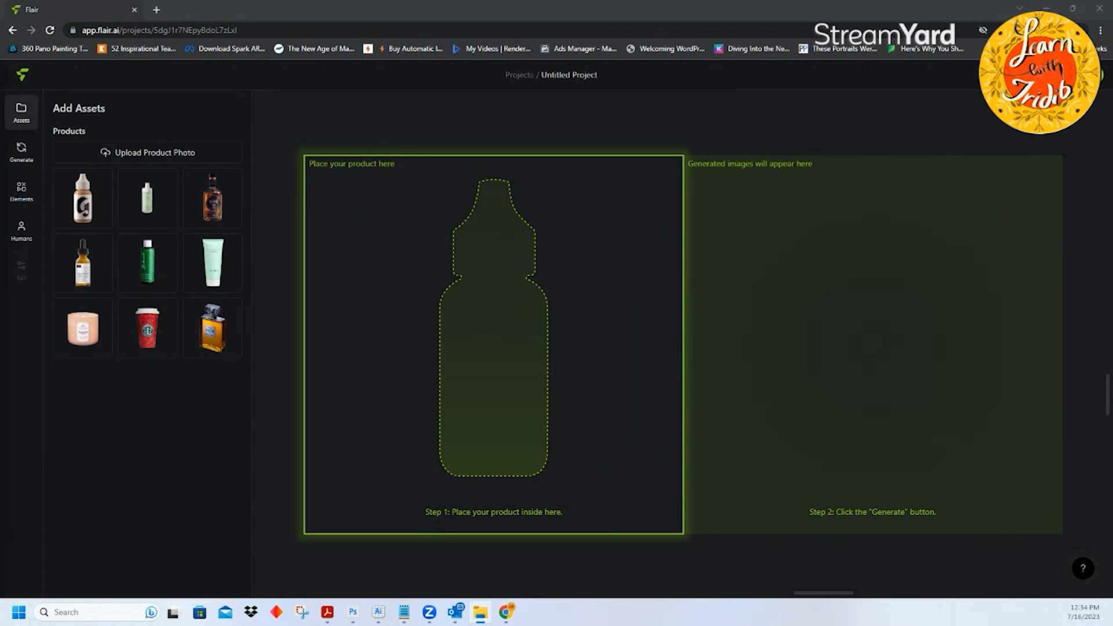
Step: Upload the footcare tube image from the Images_for my students folder
click(147, 151)
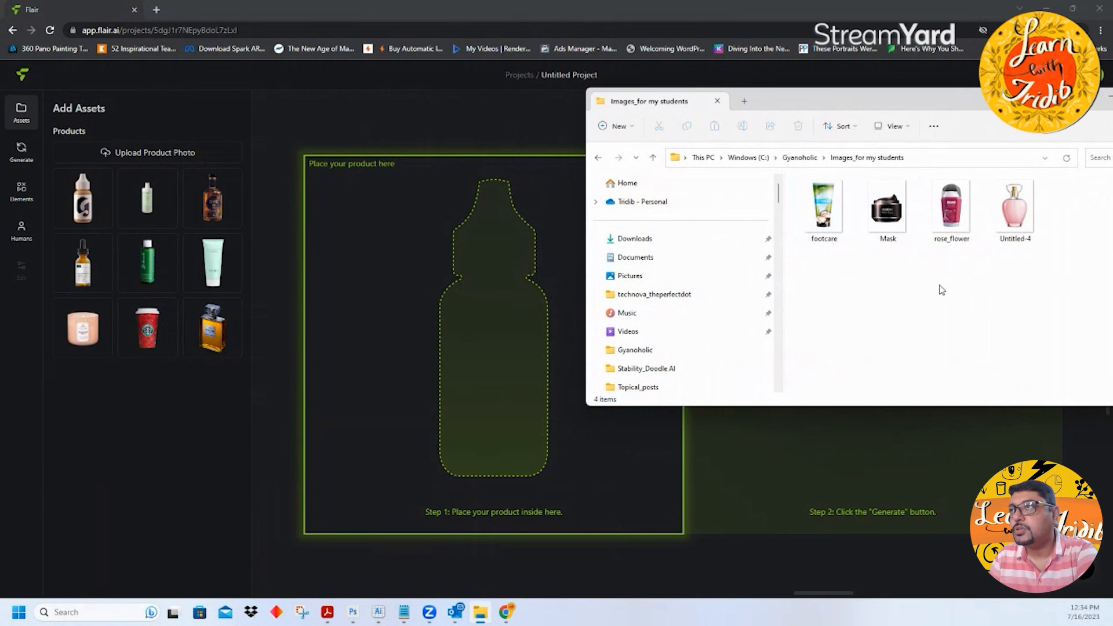
click(823, 206)
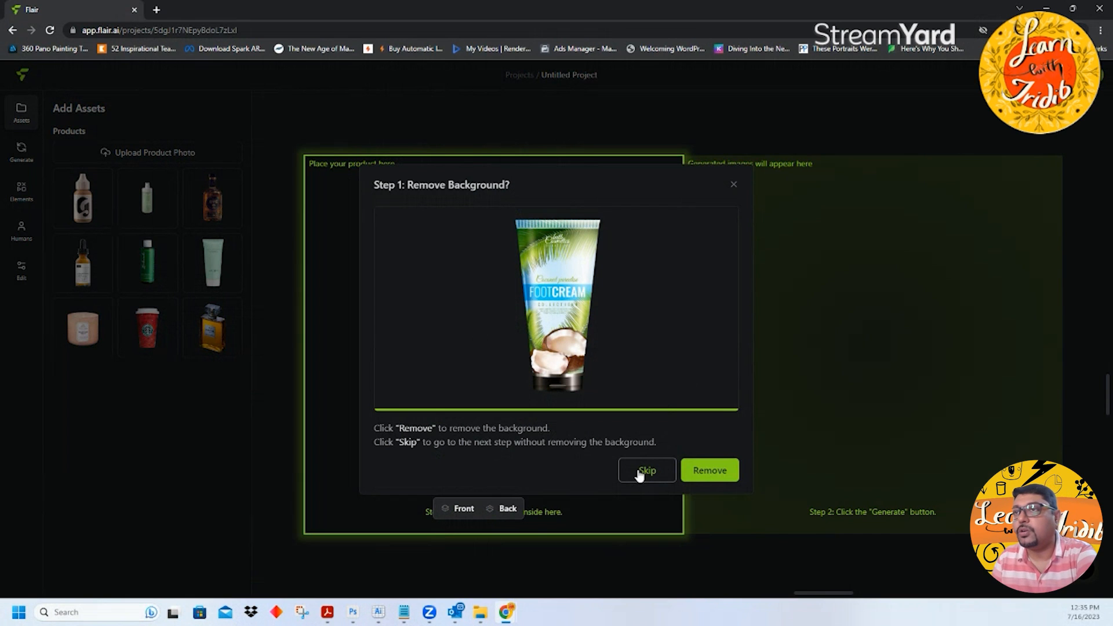
mouse_move(709, 470)
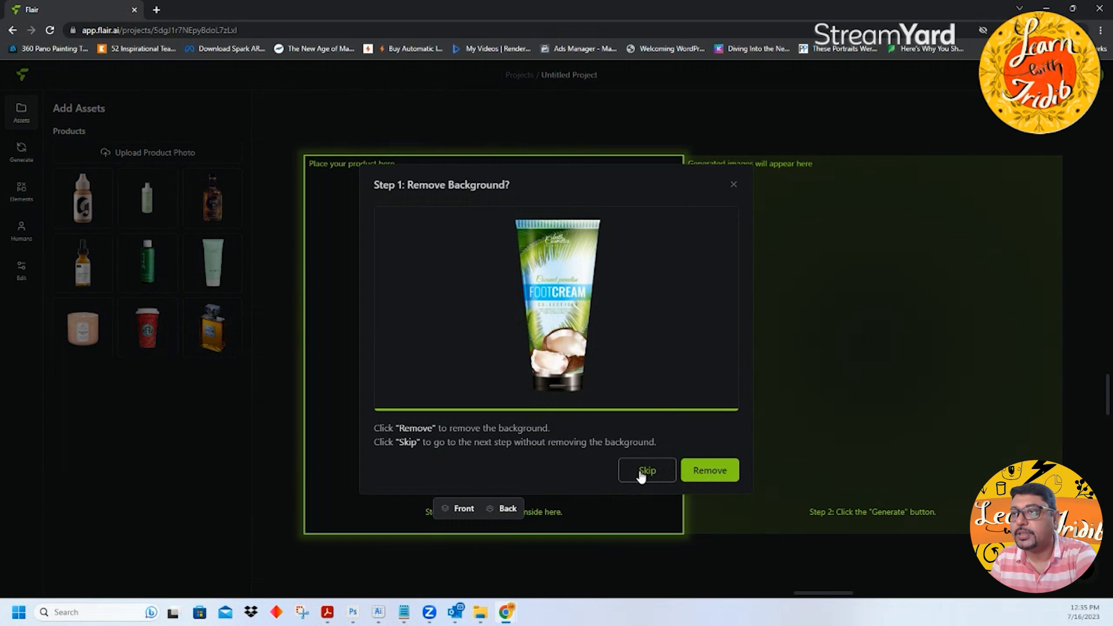
Step: Skip background removal and finish placing the foot cream tube on the canvas
click(645, 471)
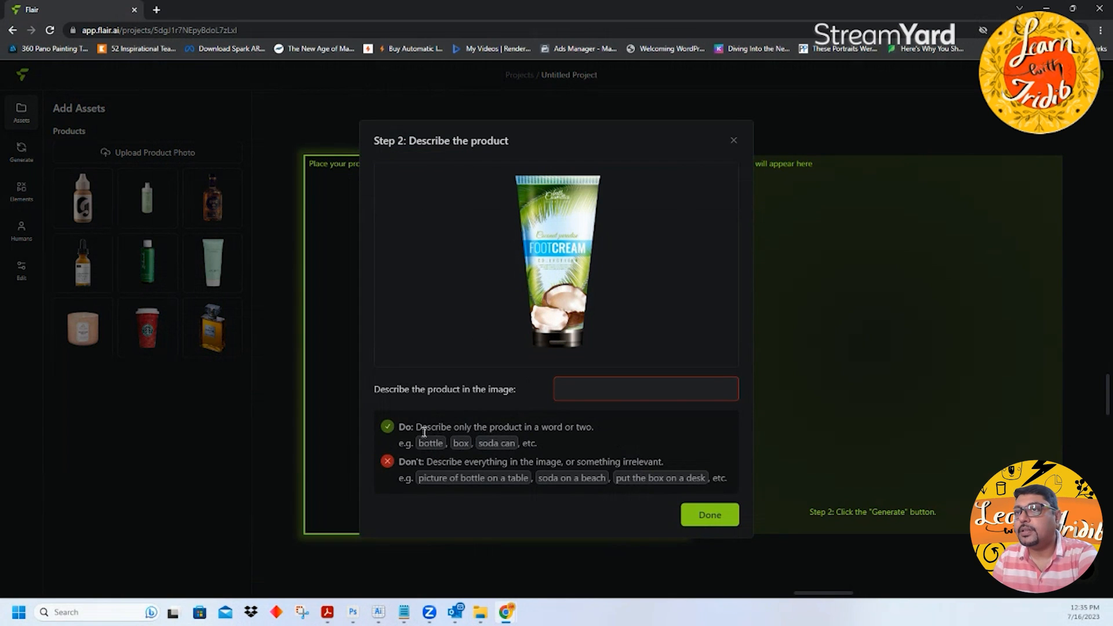
mouse_move(587, 438)
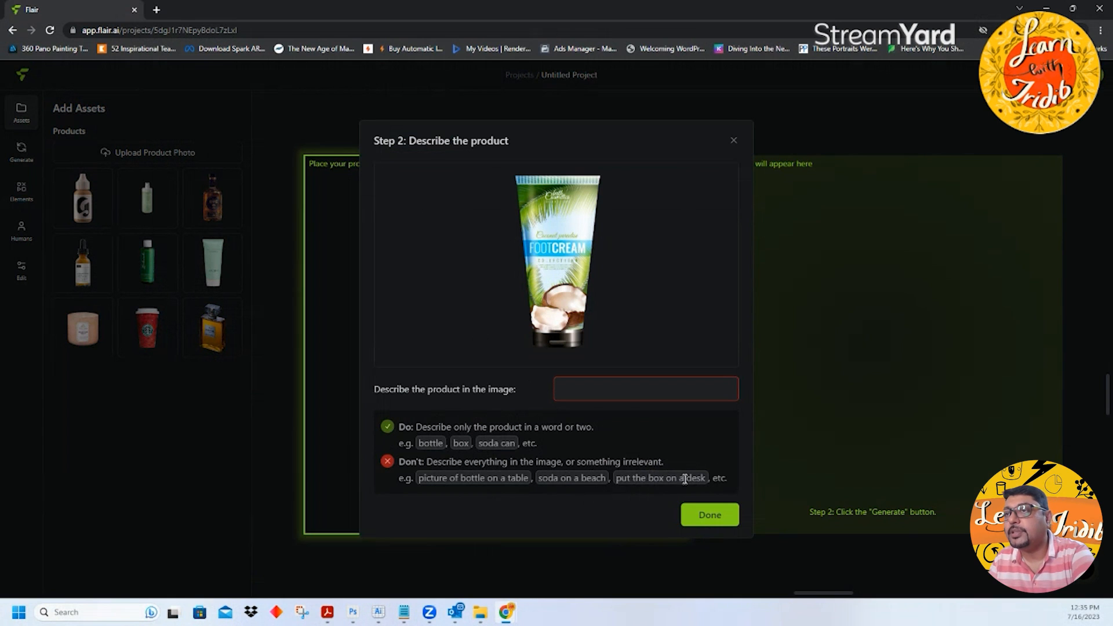
click(709, 514)
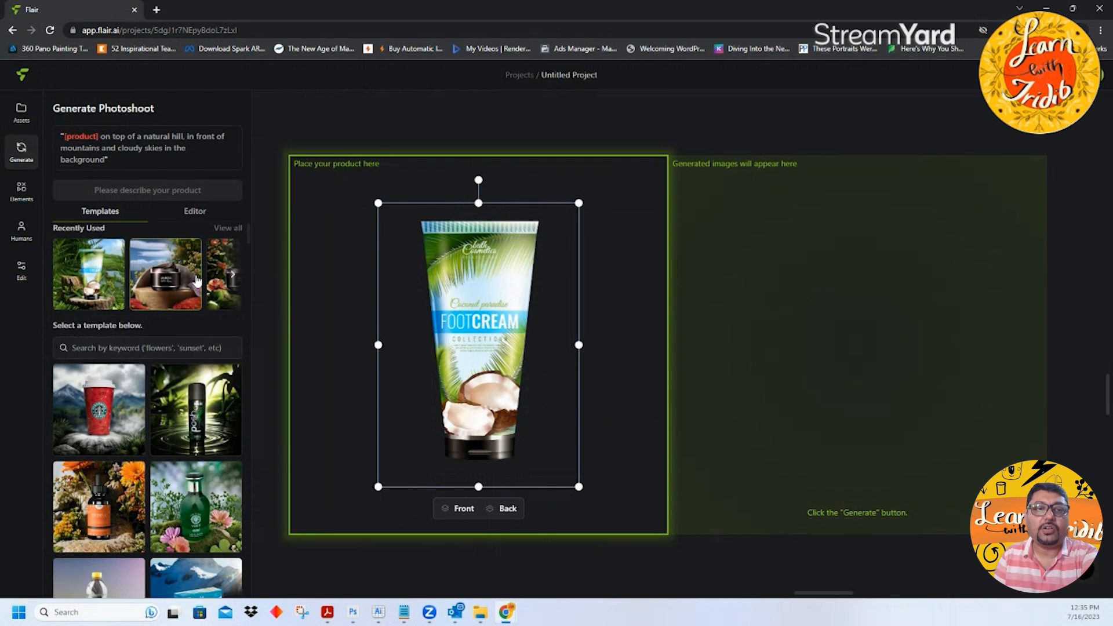
Step: Open the editable prompt form with placement and background fields
scroll(down, 3)
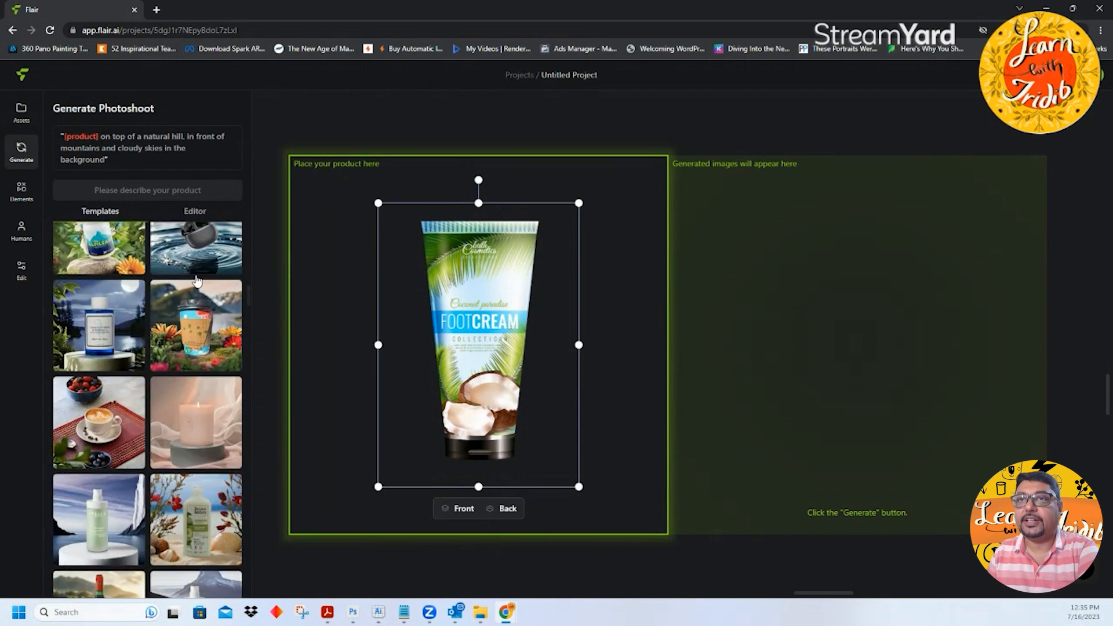
scroll(down, 3)
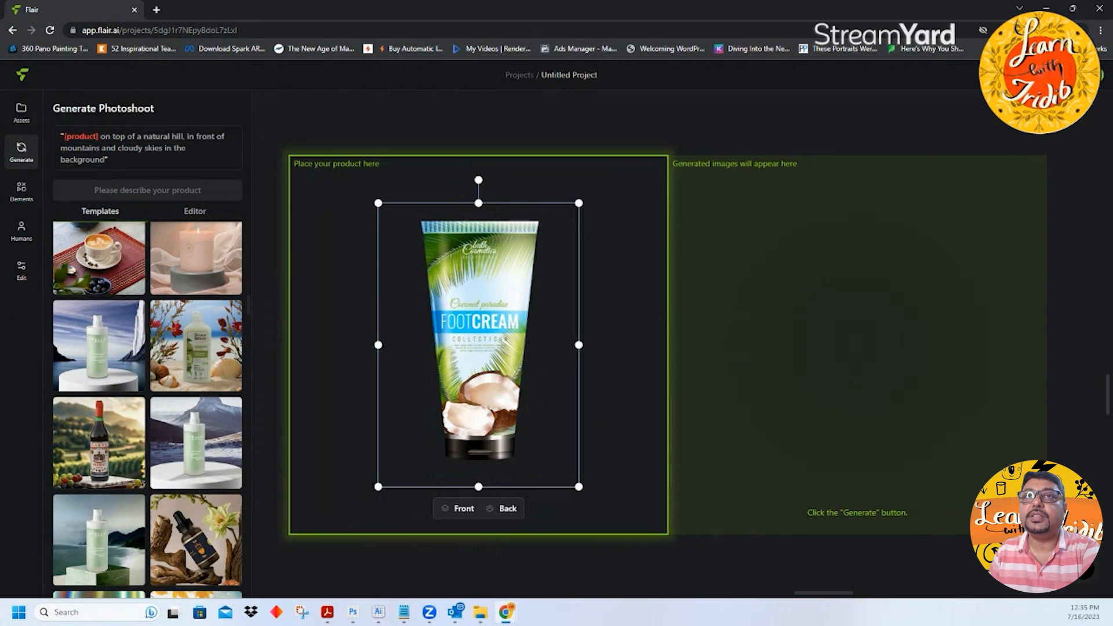
click(194, 211)
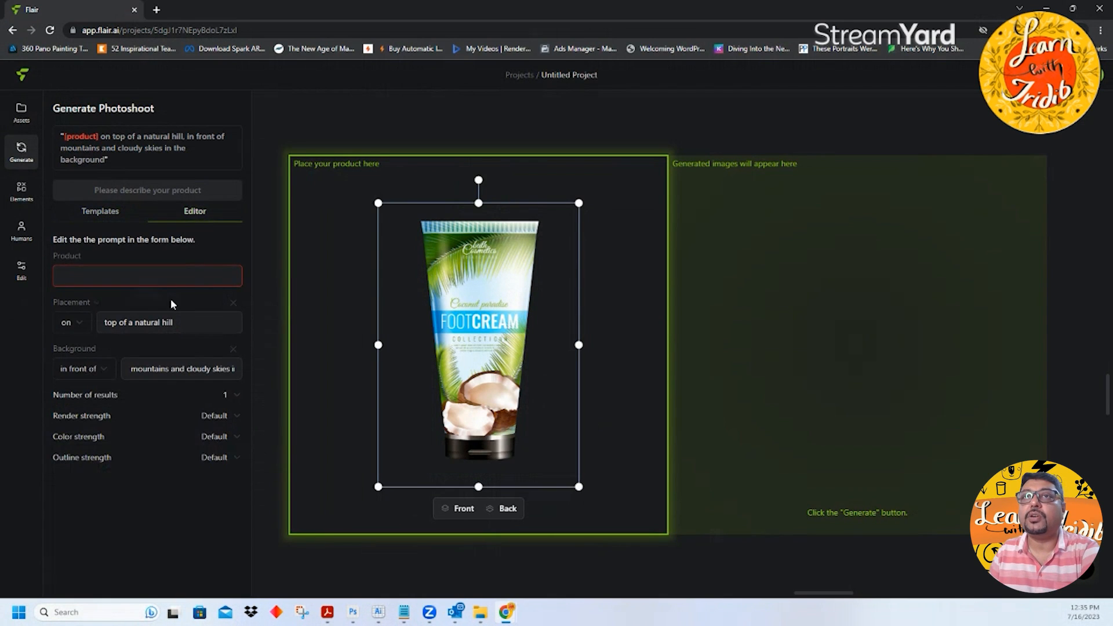
click(147, 275)
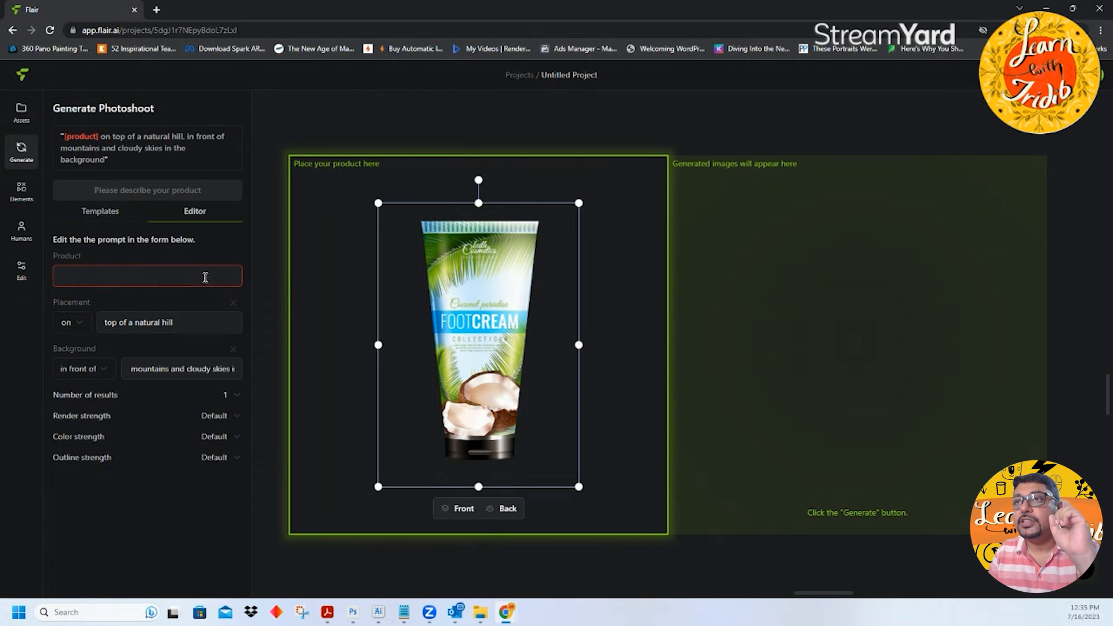
Step: Scroll through the template gallery looking for the tree stump marsh scene
click(146, 275)
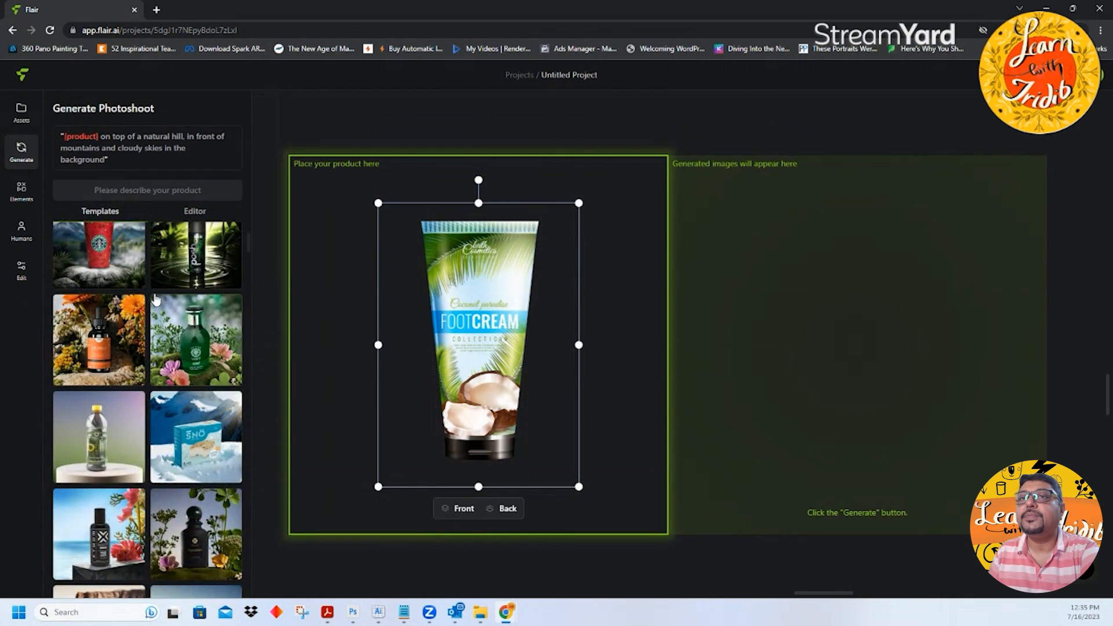
scroll(down, 3)
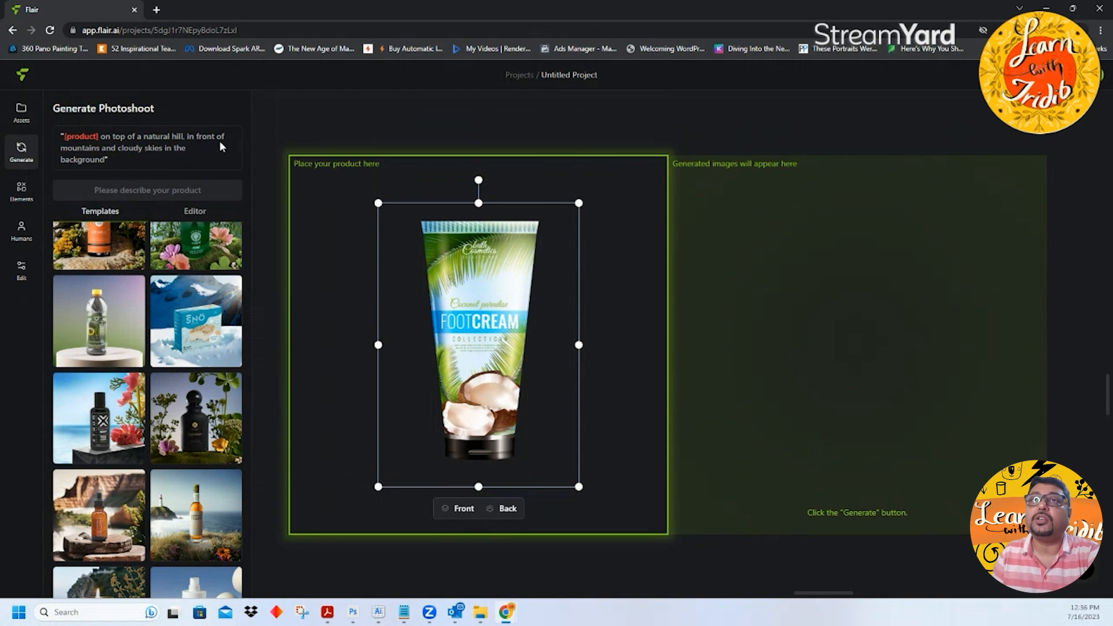
mouse_move(99, 320)
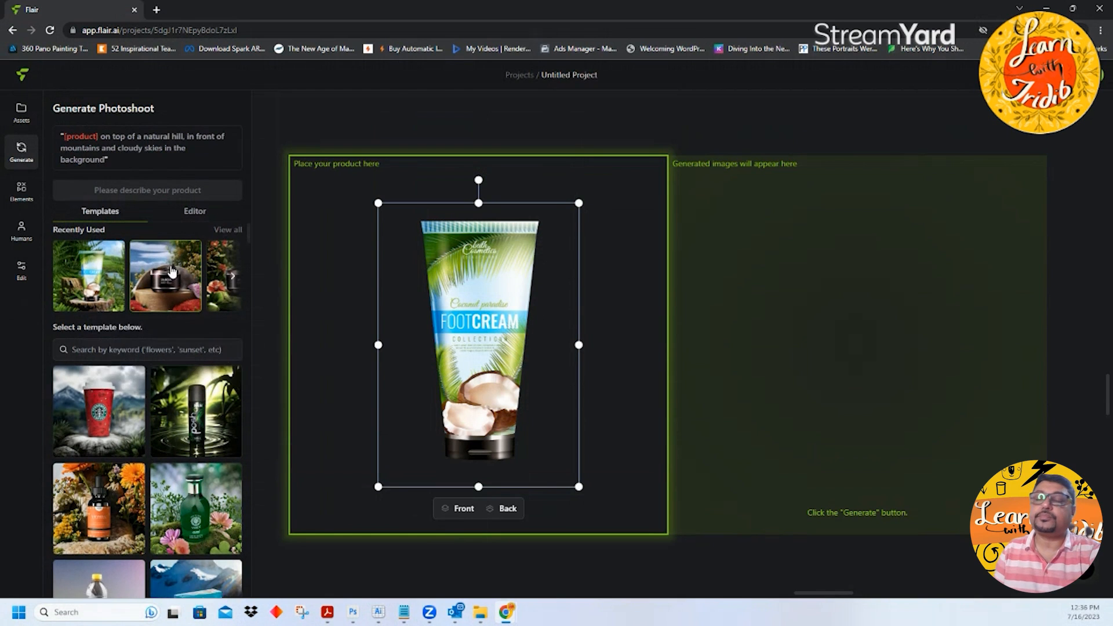
scroll(down, 3)
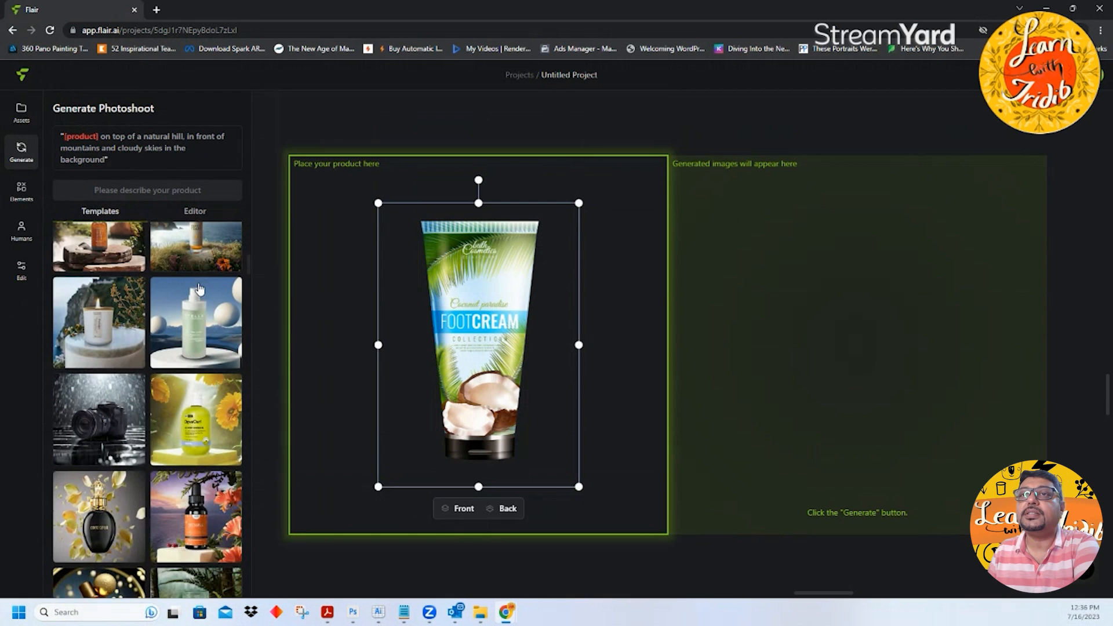
scroll(down, 3)
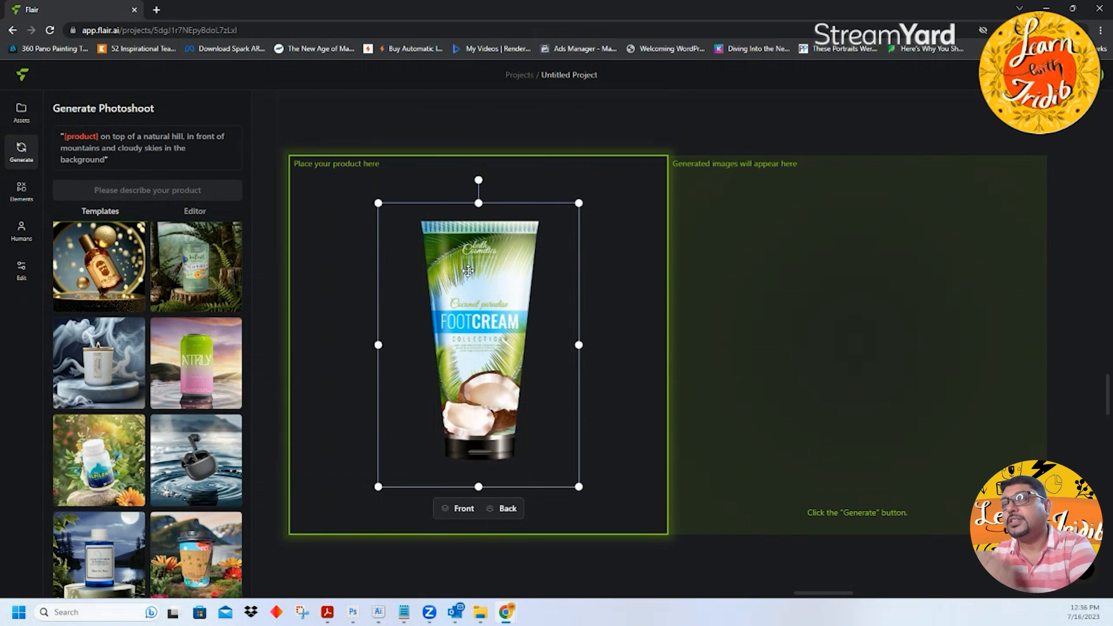
mouse_move(195, 291)
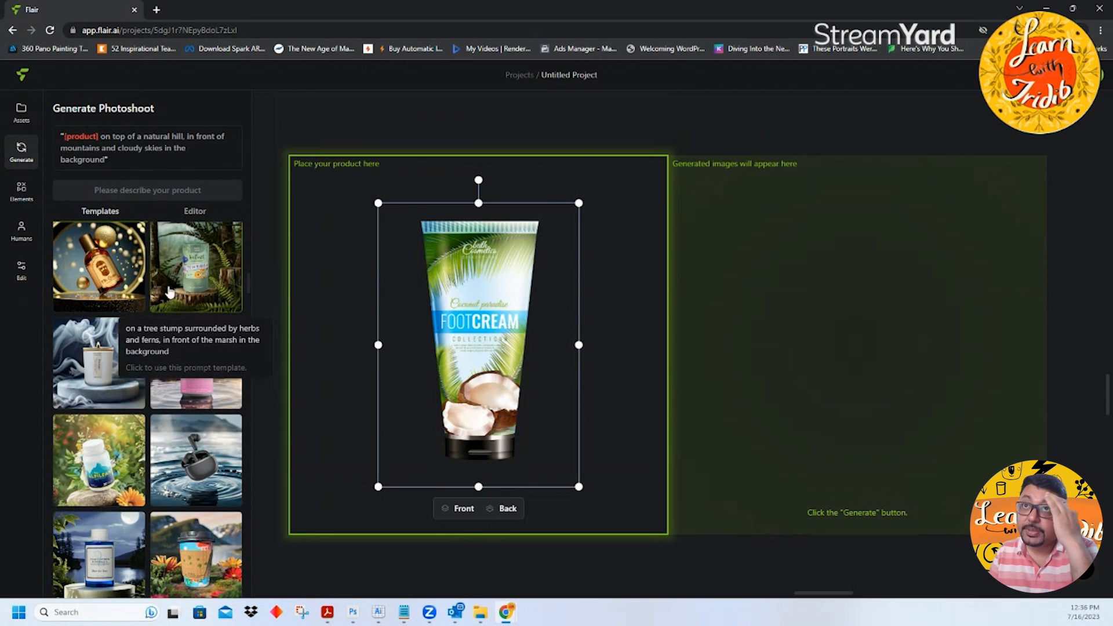
Step: Apply the tree stump template with product 'A tube of charcoal paradise foot cream', checking render strength
click(196, 266)
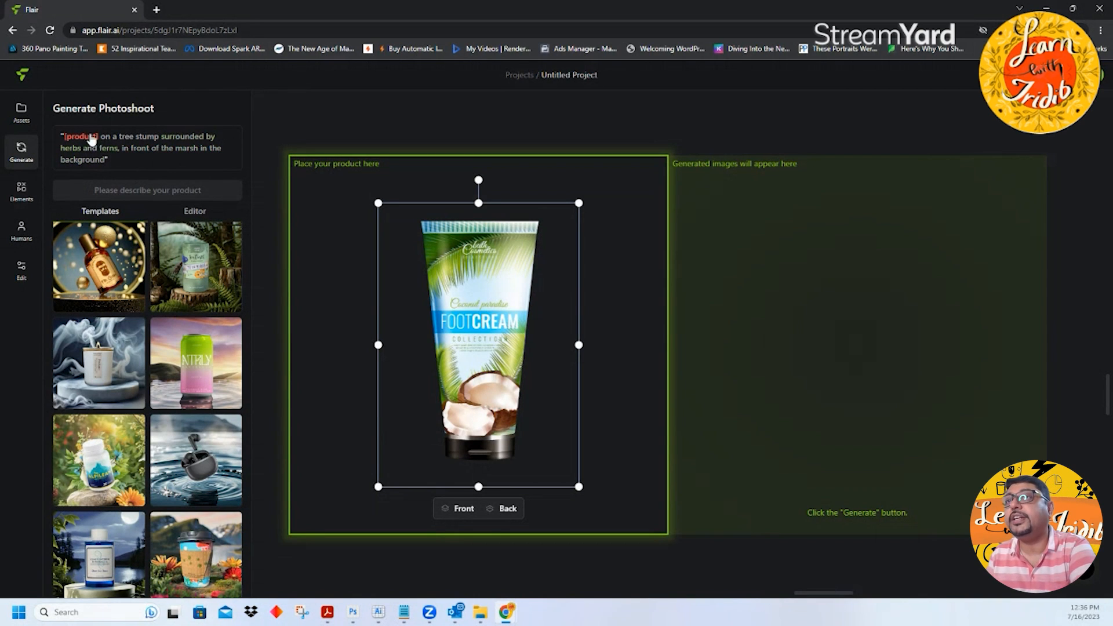
click(195, 211)
text(A tube)
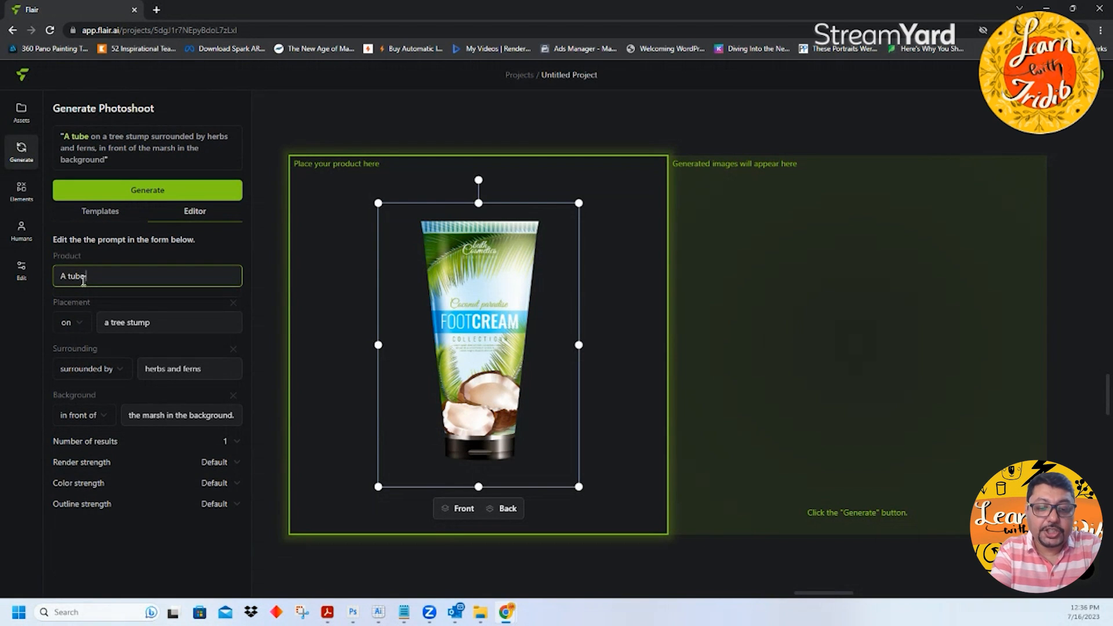
text(of)
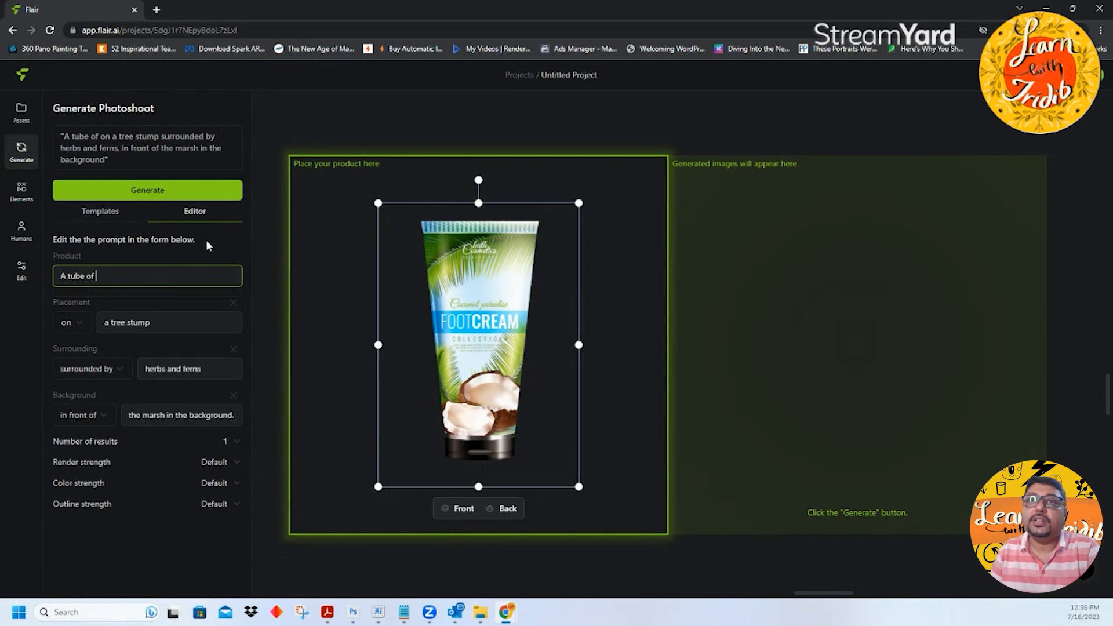
text(charcoal)
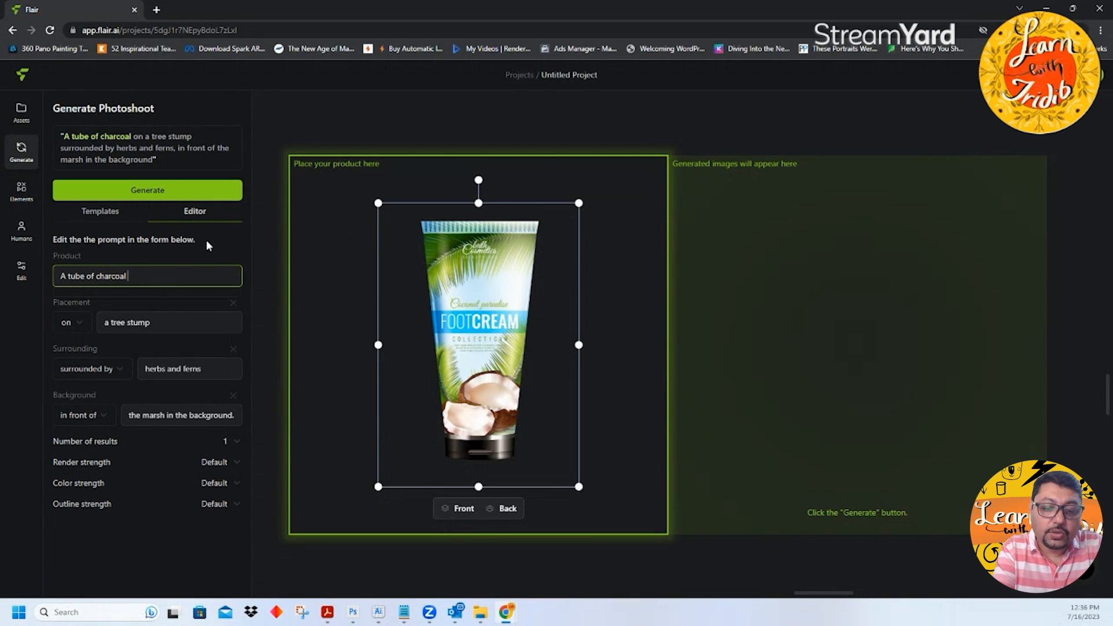
text(paradise foot cream)
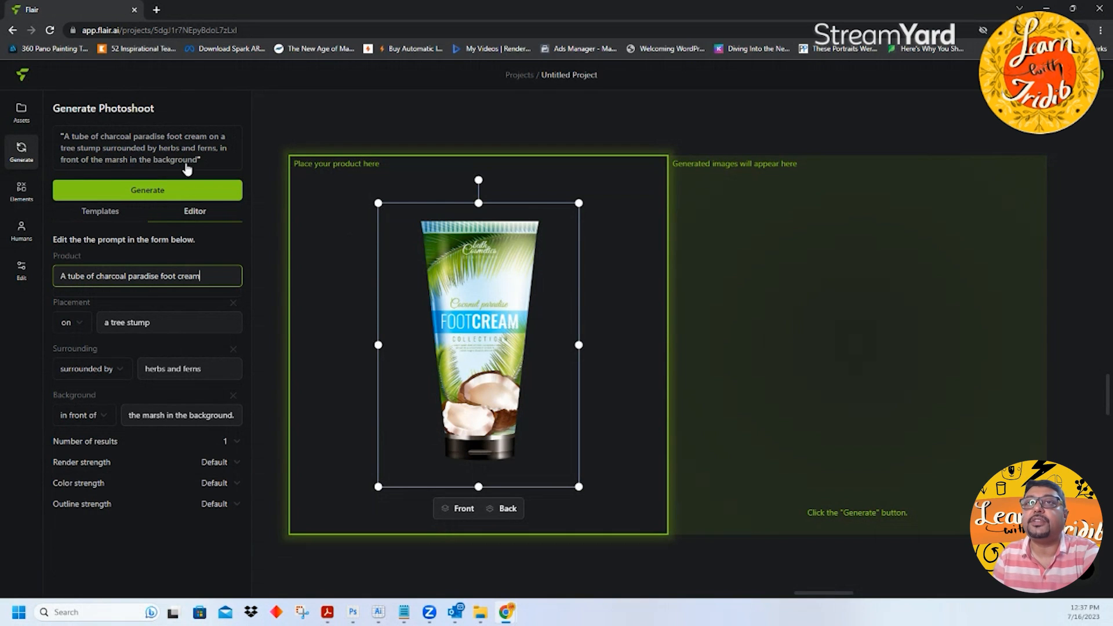
mouse_move(146, 190)
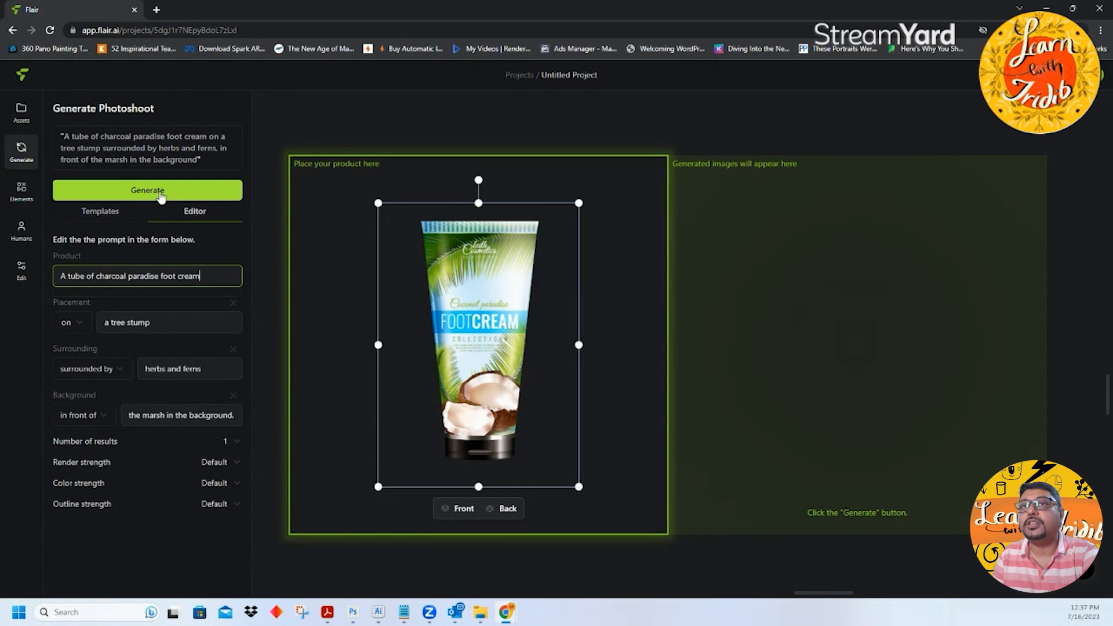
mouse_move(240, 249)
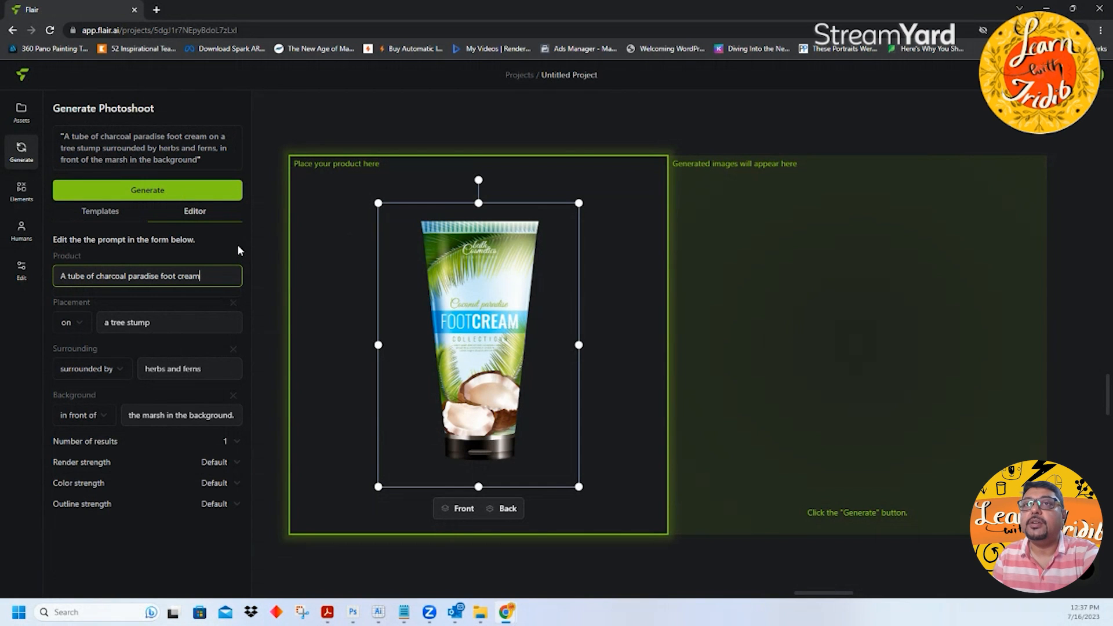
scroll(down, 3)
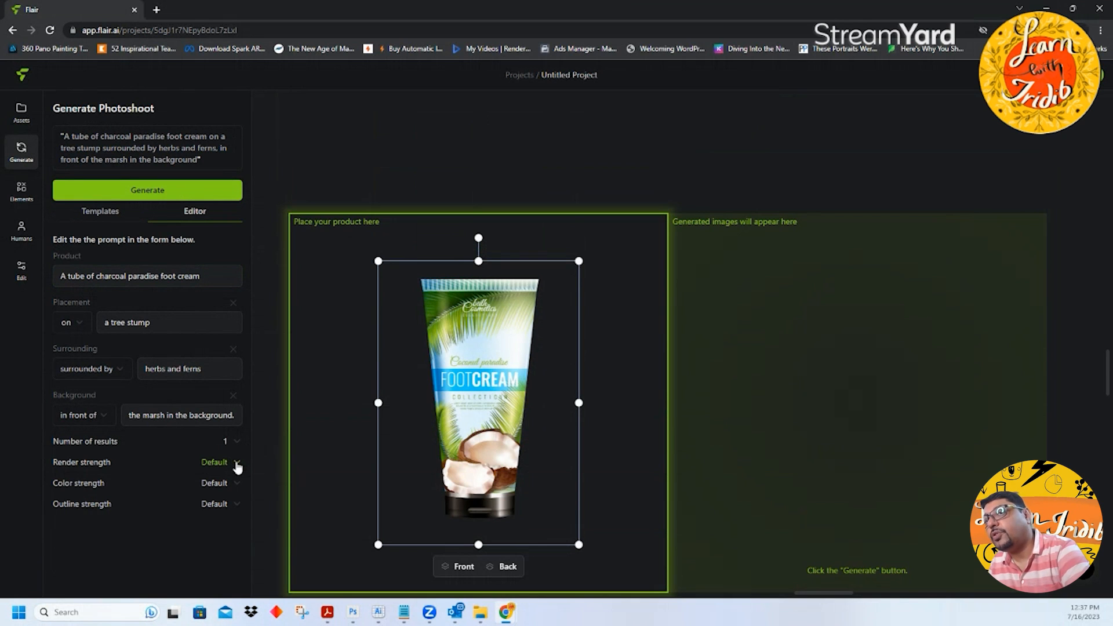
click(221, 462)
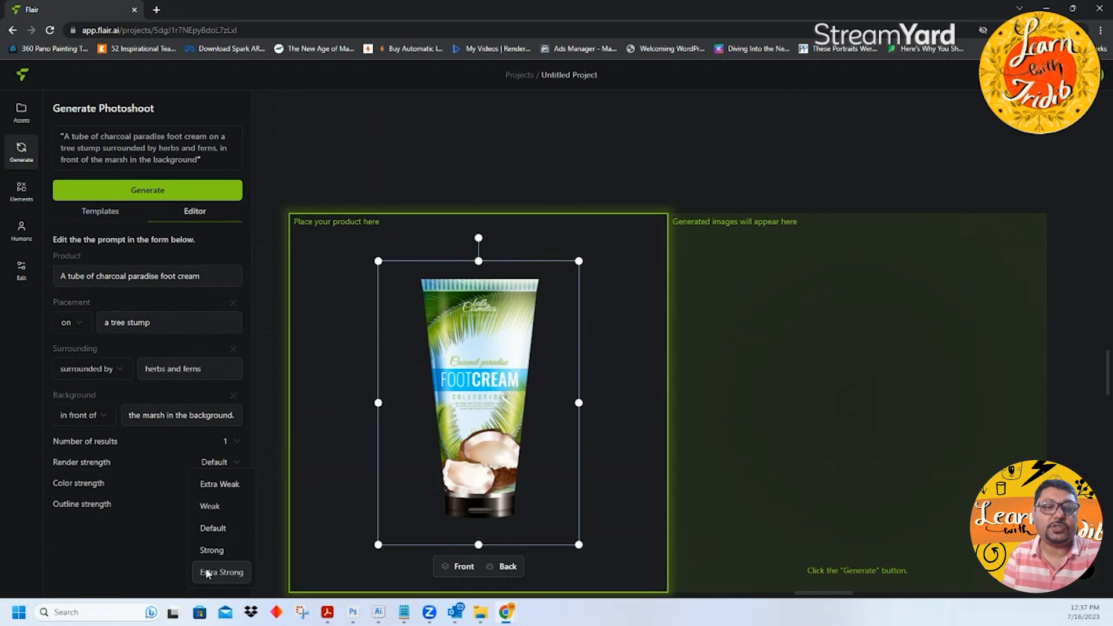
mouse_move(110, 512)
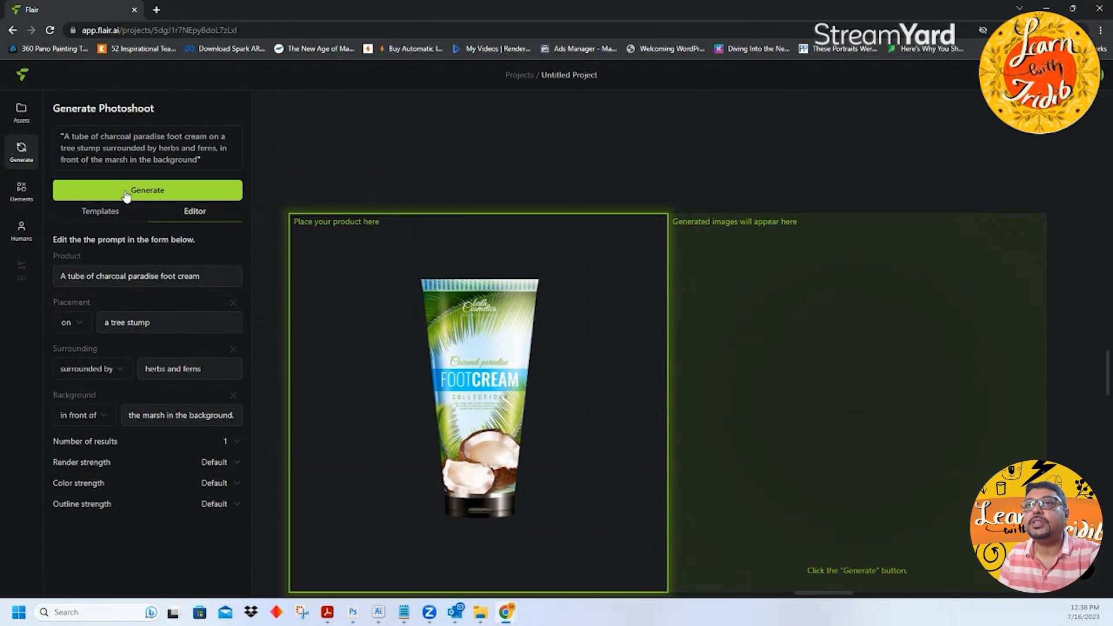
Step: Generate the tree stump marsh photoshoot of the foot cream tube
click(147, 189)
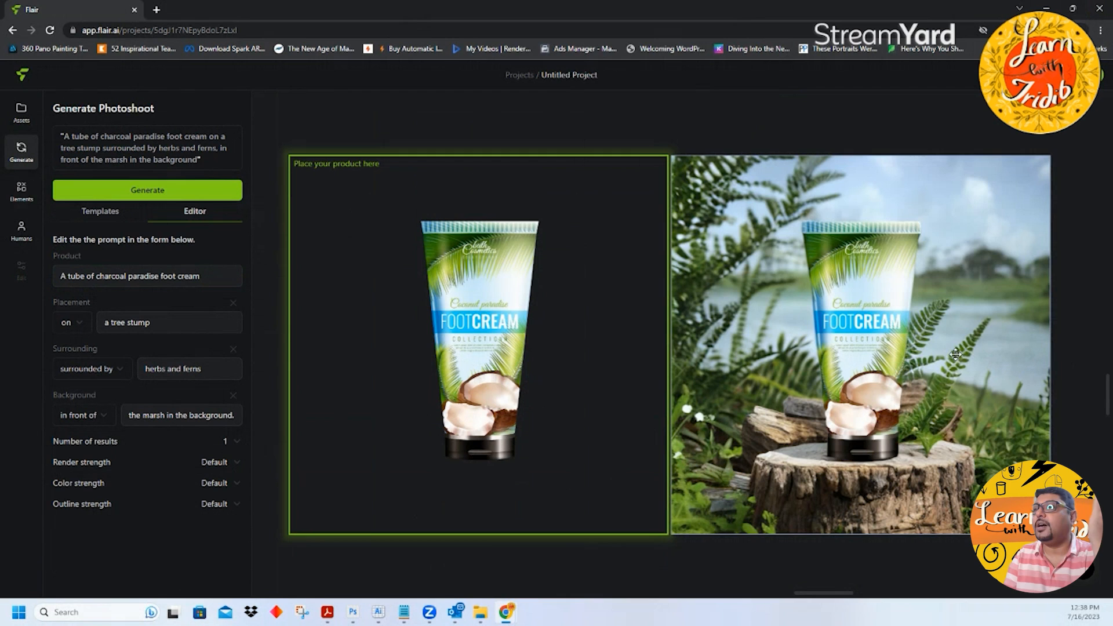
mouse_move(958, 181)
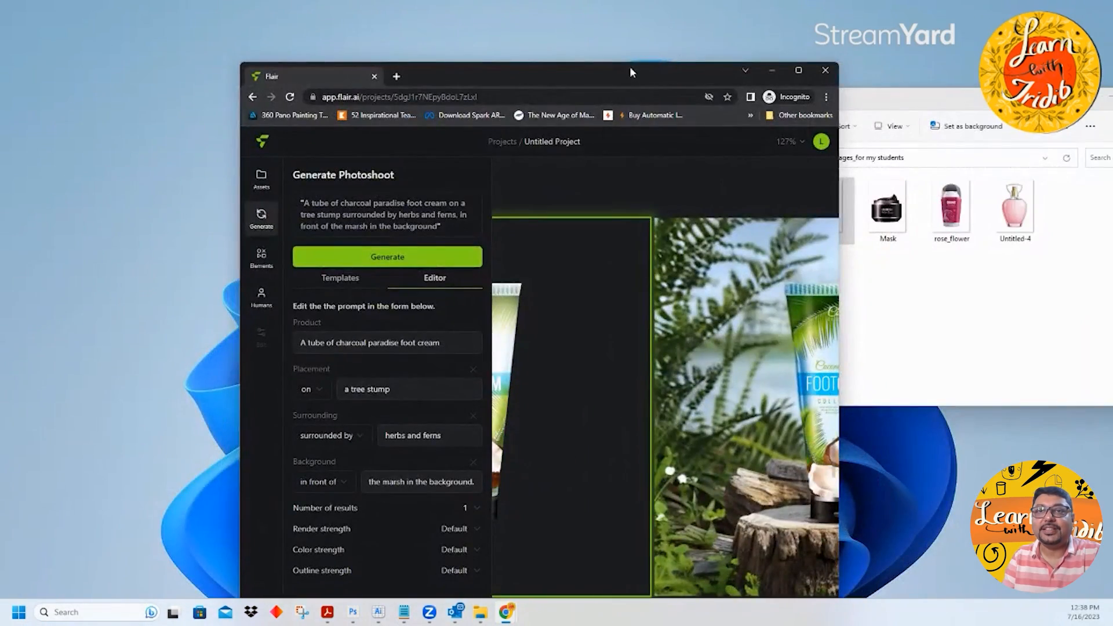
click(797, 70)
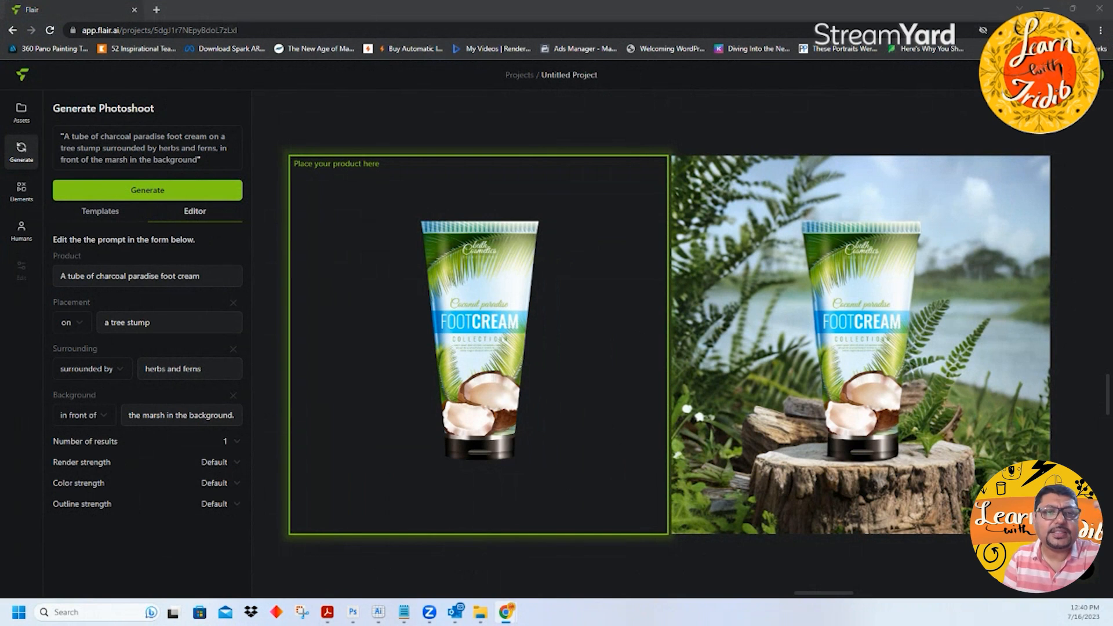
Step: Browse the template gallery again and try the falling flower petals template
click(100, 211)
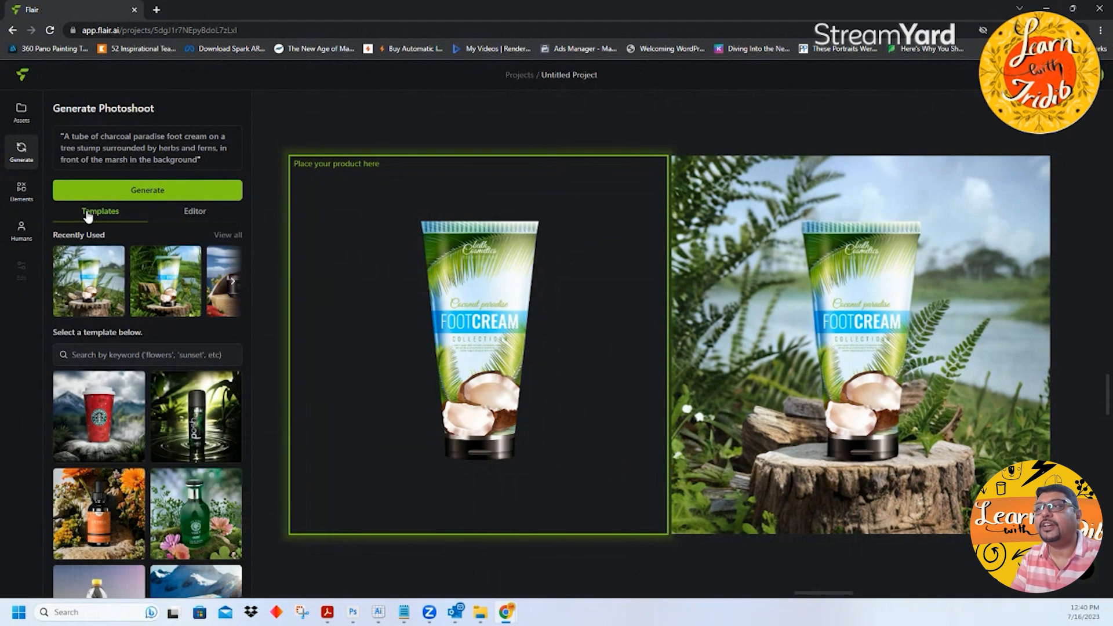
mouse_move(196, 416)
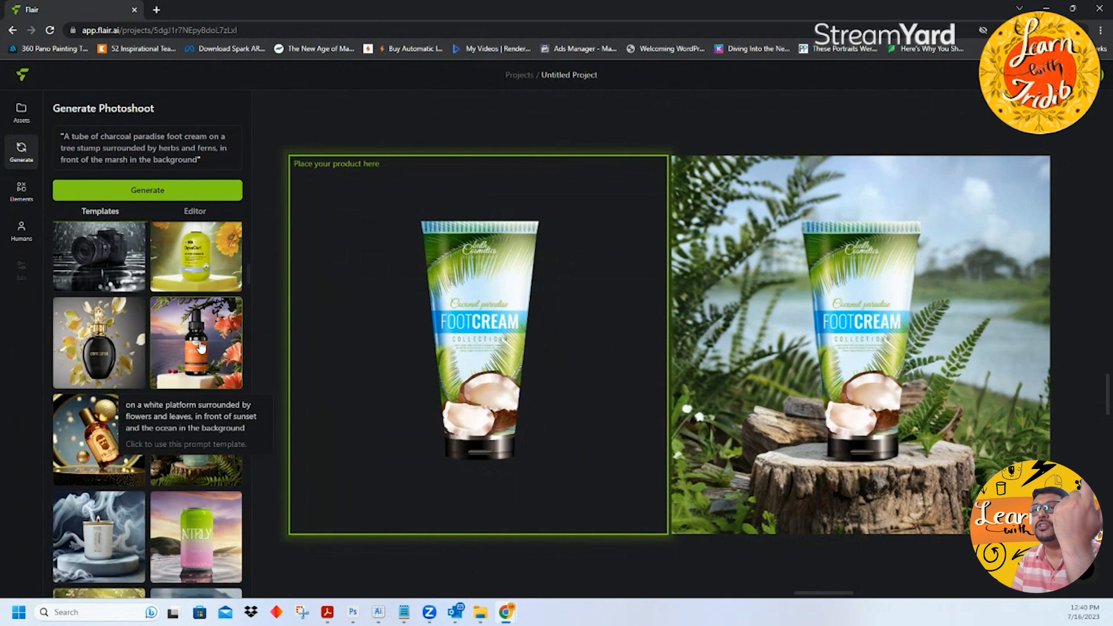
scroll(down, 3)
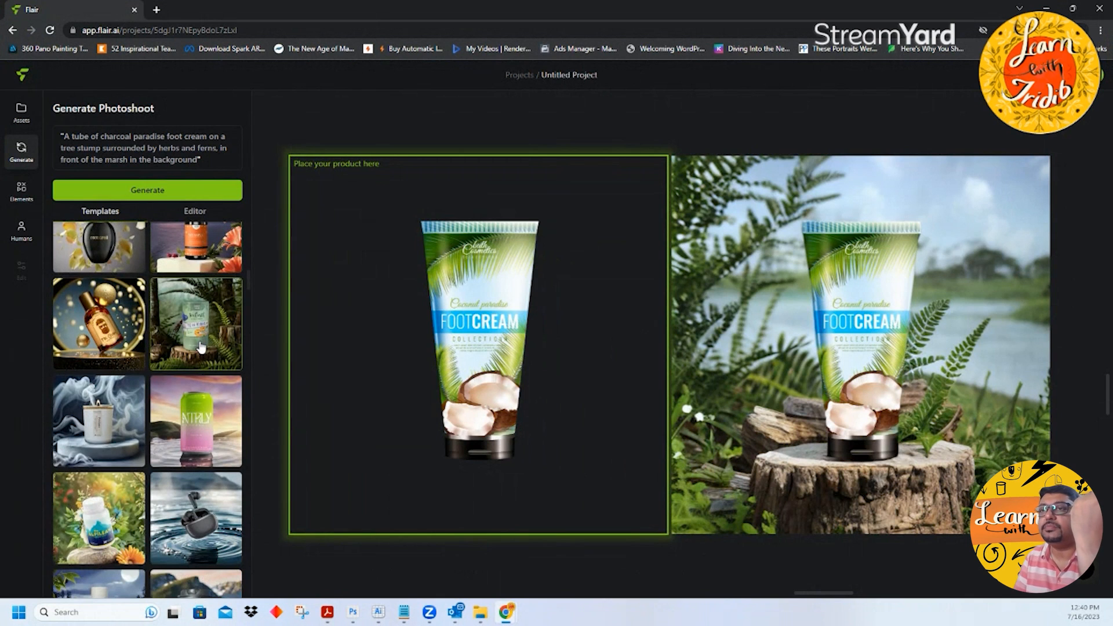
scroll(down, 3)
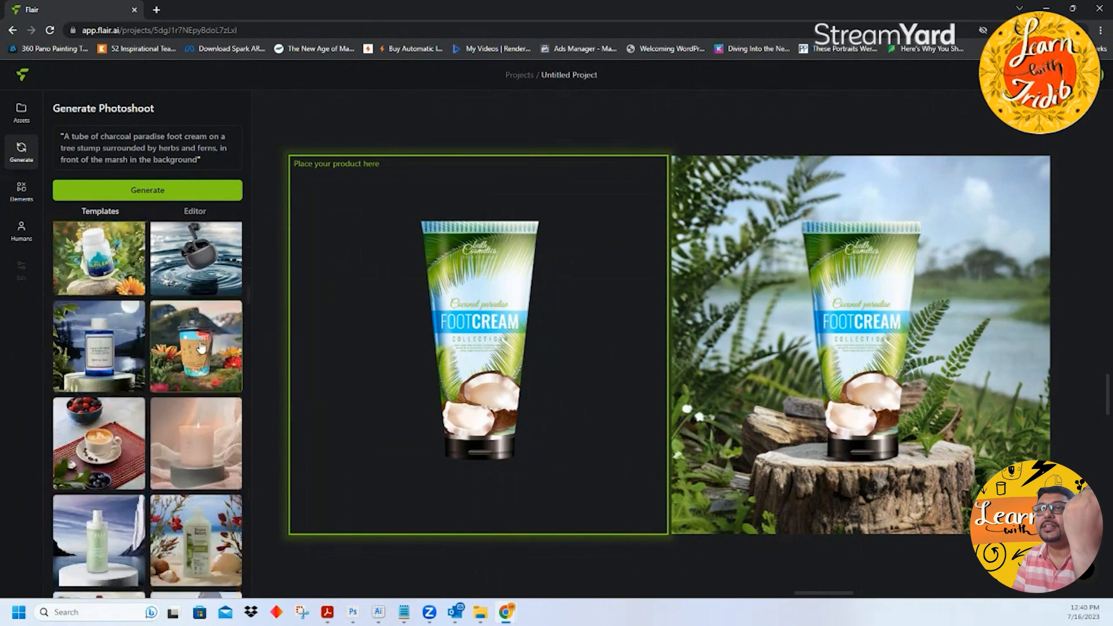
click(146, 179)
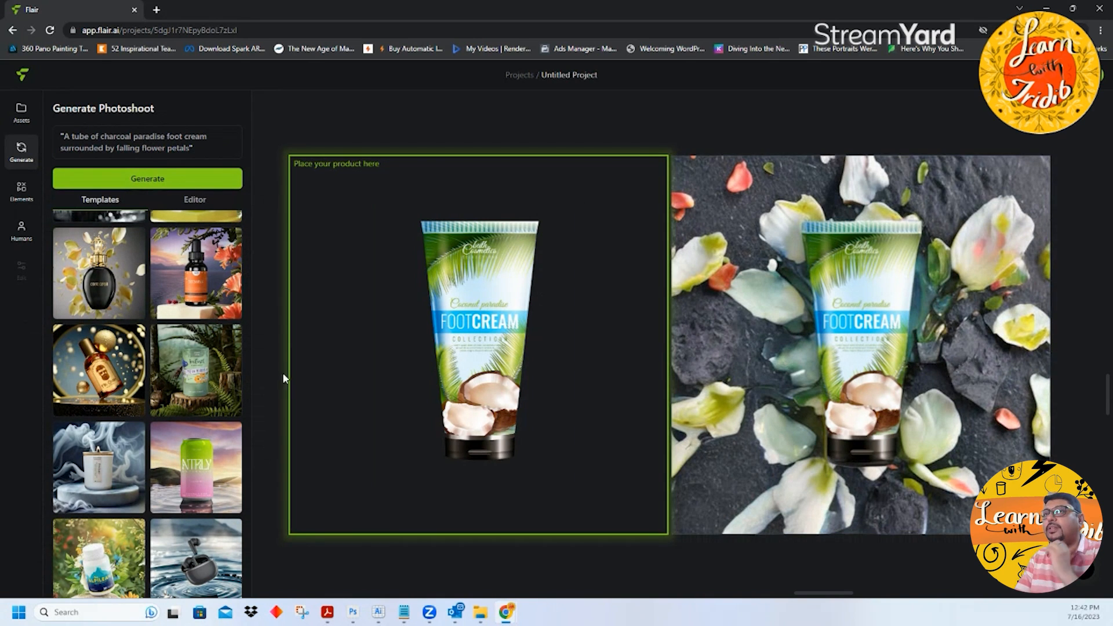
Step: Apply the beach with shells and flowers template and show its editable prompt form
scroll(down, 3)
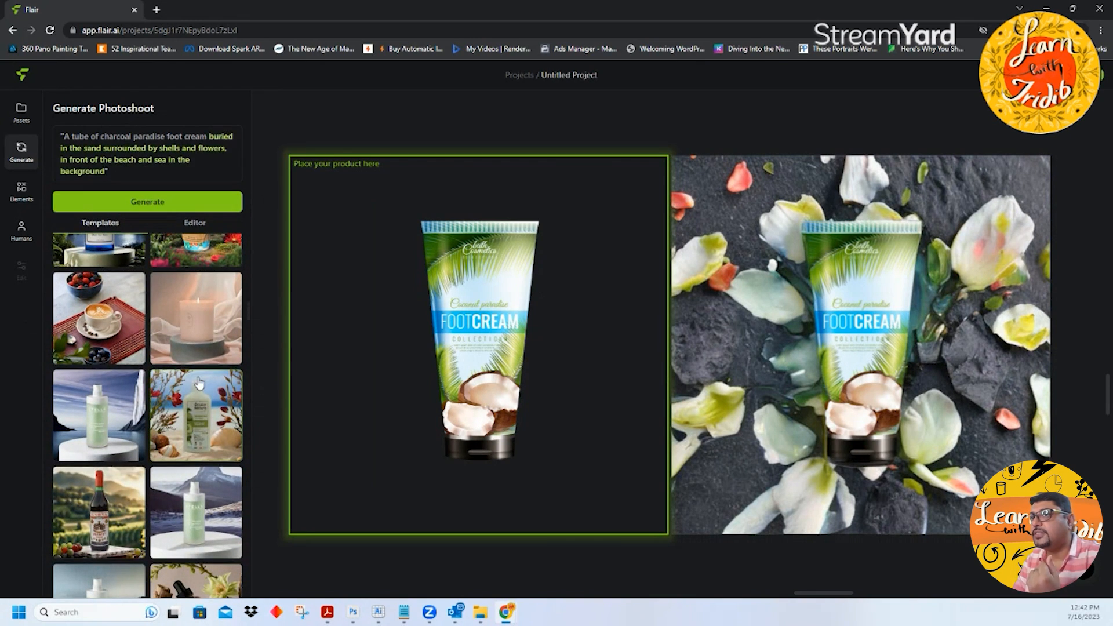
click(146, 202)
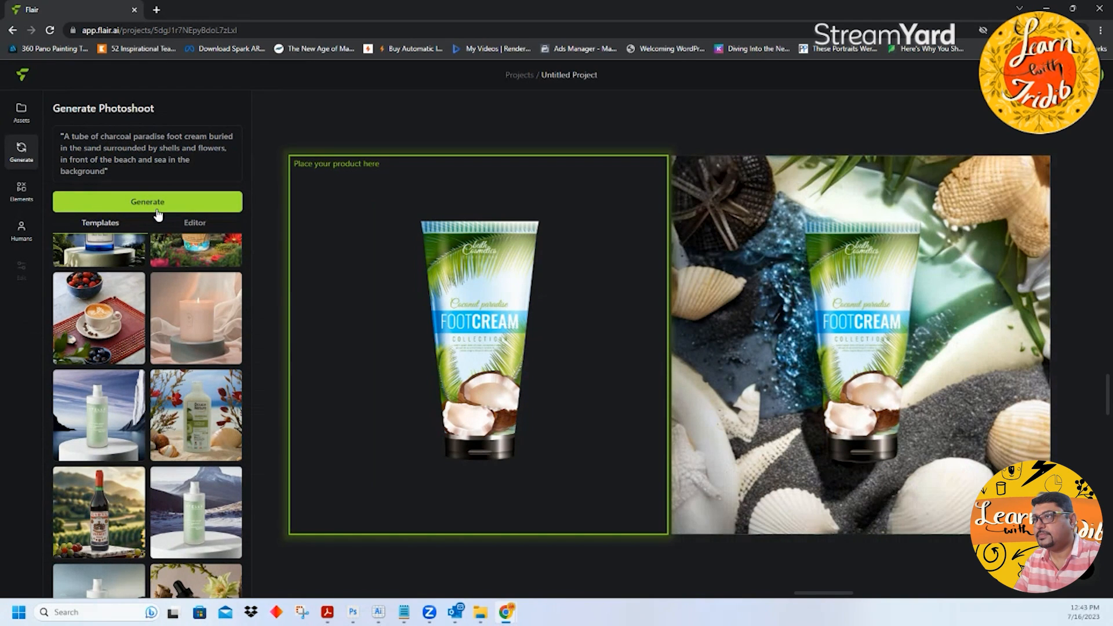
mouse_move(196, 317)
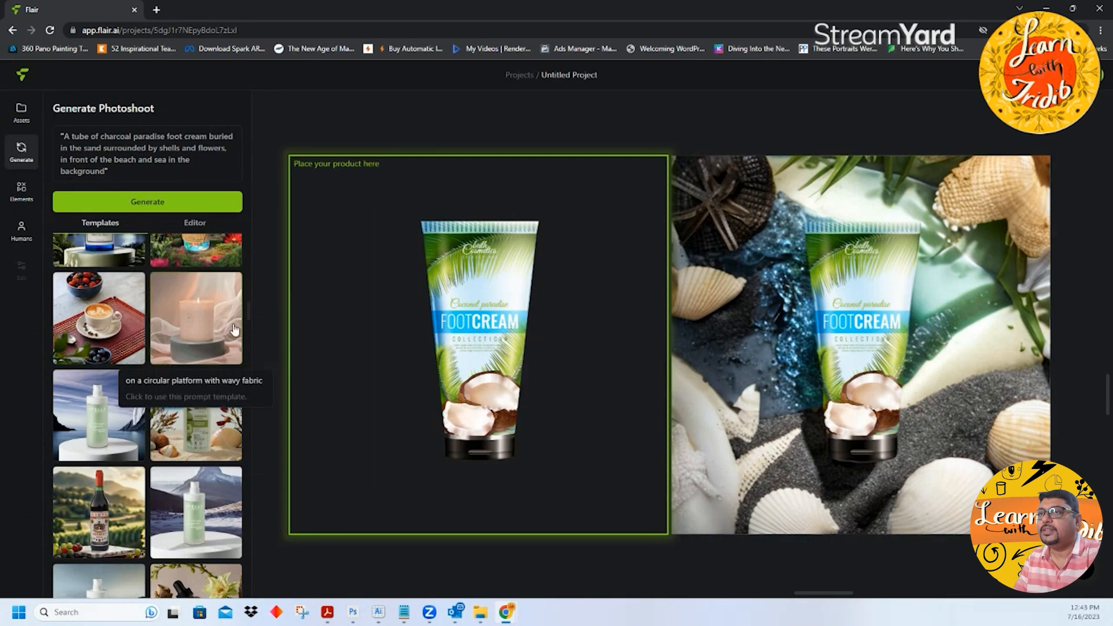
scroll(down, 3)
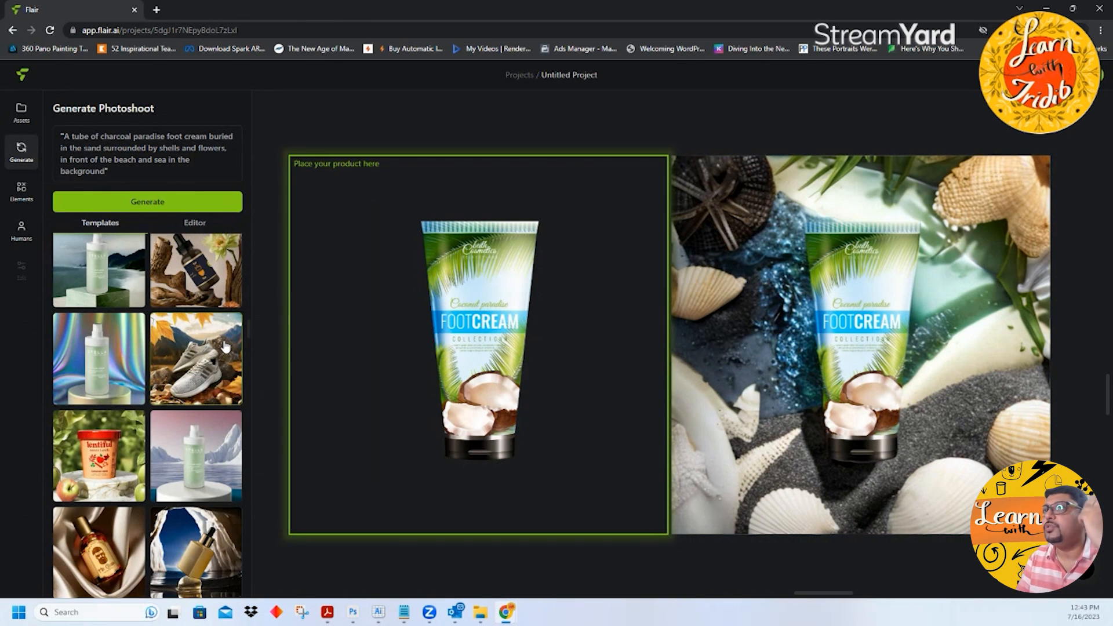
mouse_move(196, 270)
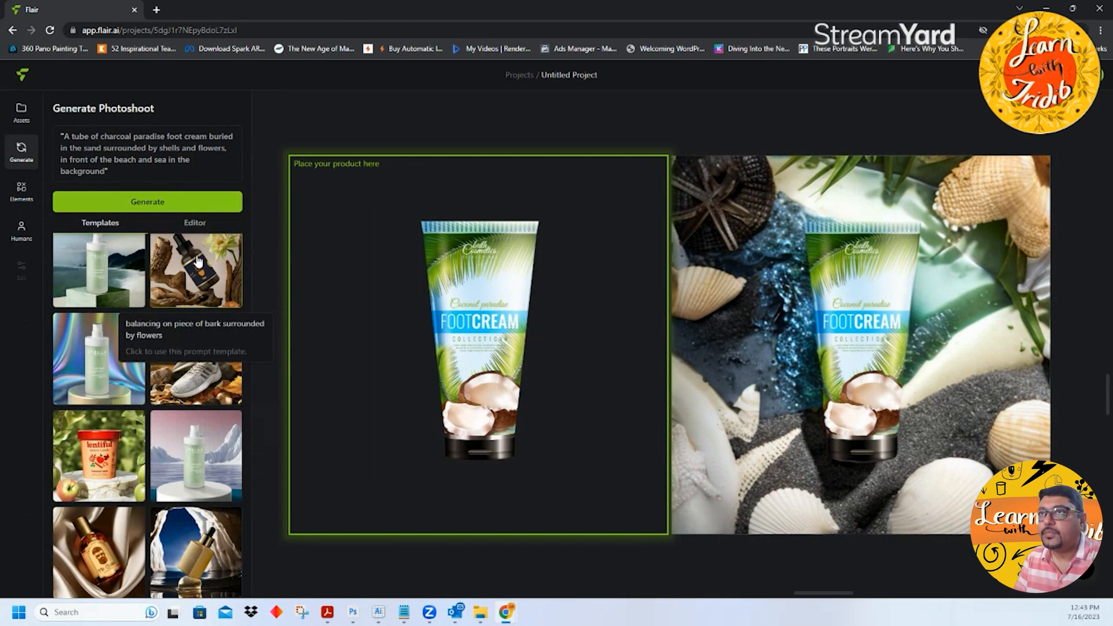
scroll(down, 3)
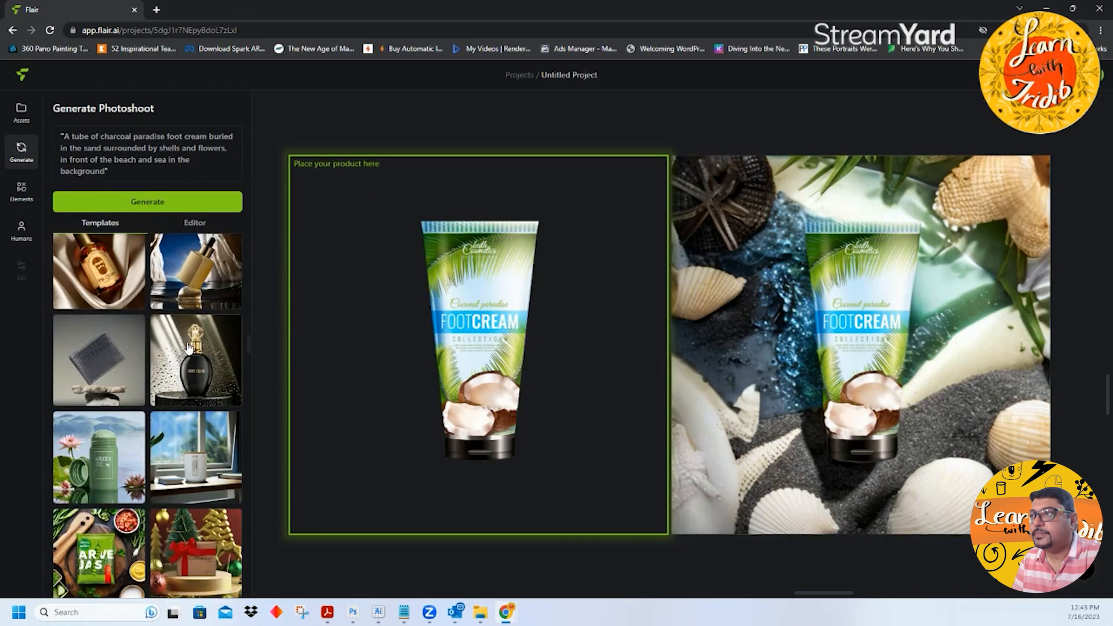
scroll(down, 3)
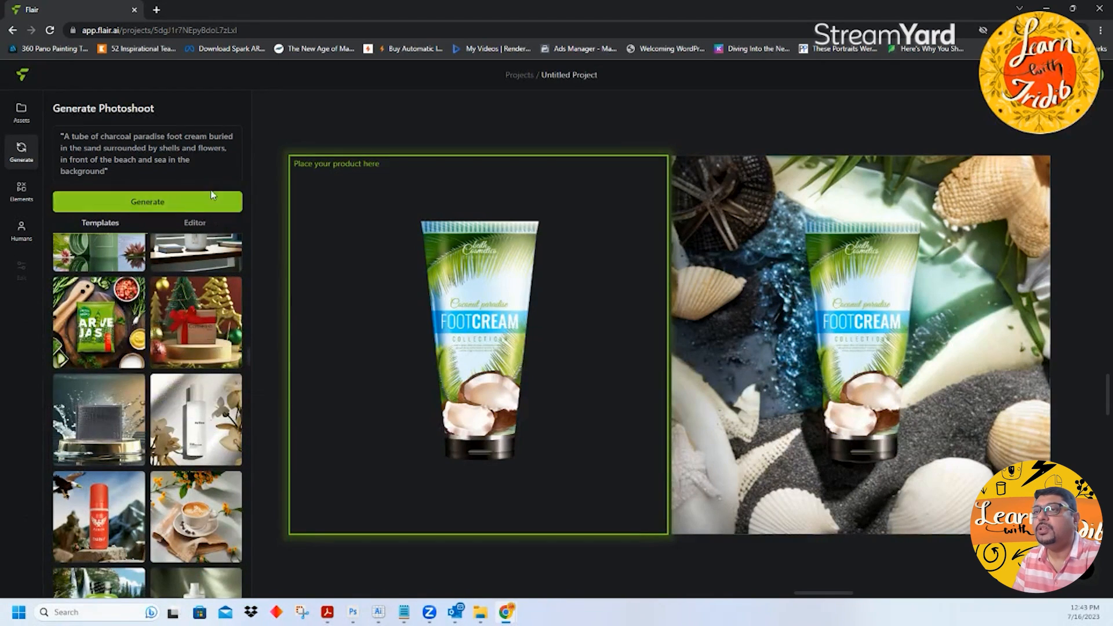
click(195, 222)
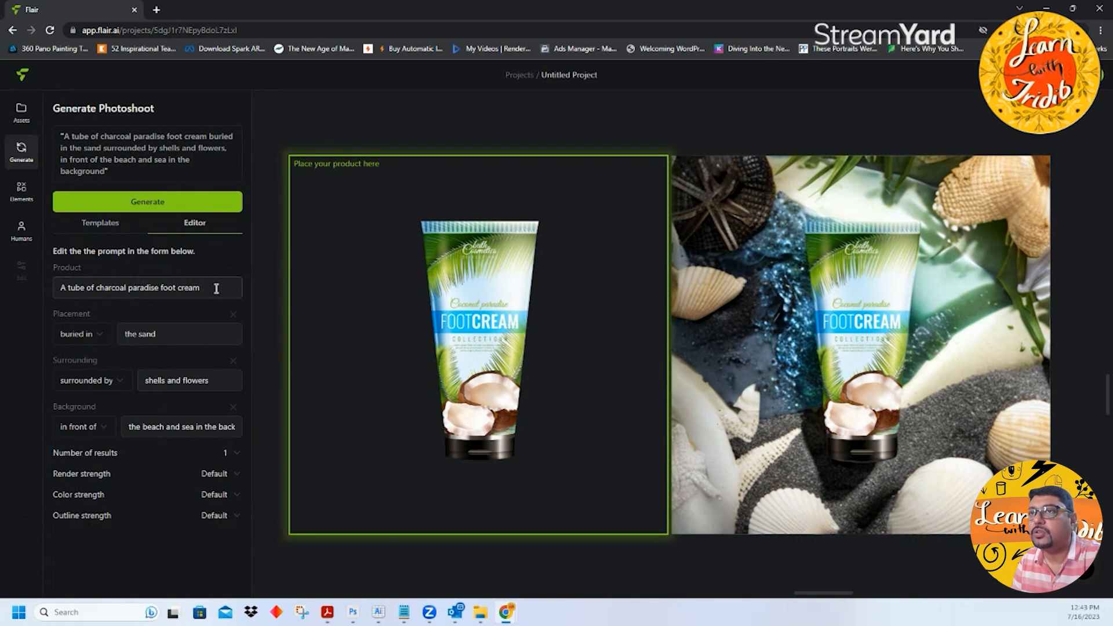
Step: Set placement to standing on a circular marble platform, surrounded by trees
click(78, 334)
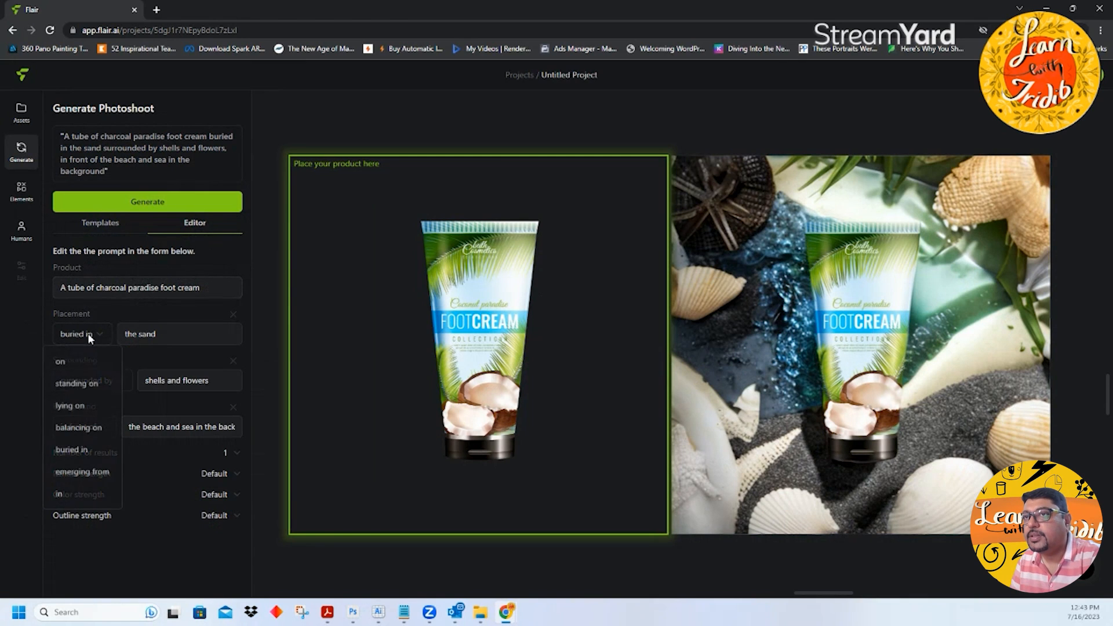
click(76, 383)
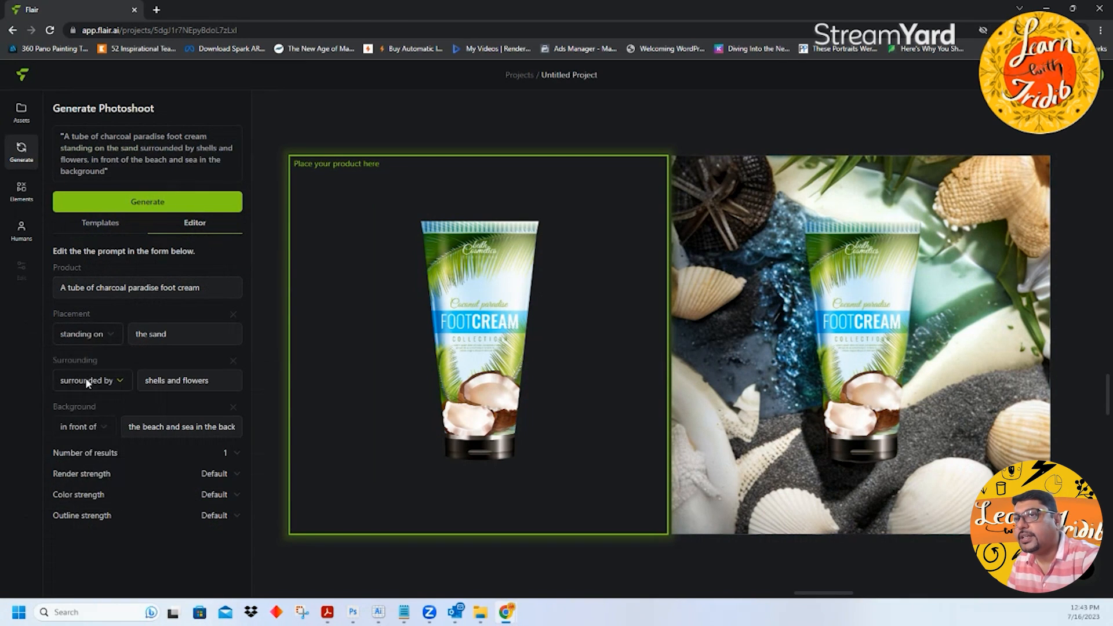
click(183, 334)
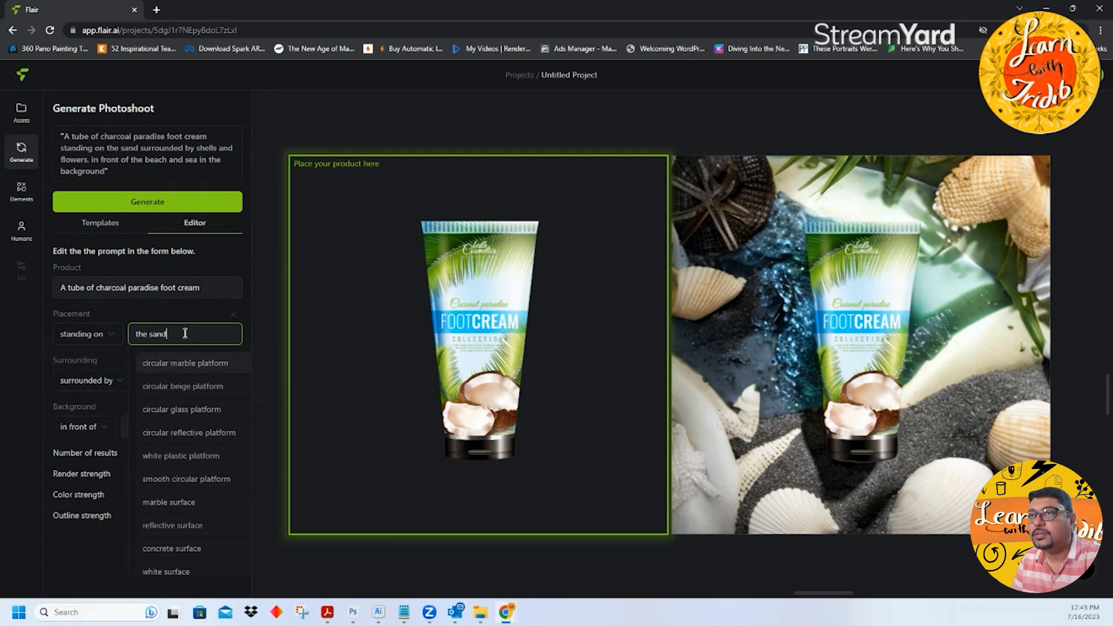
click(186, 363)
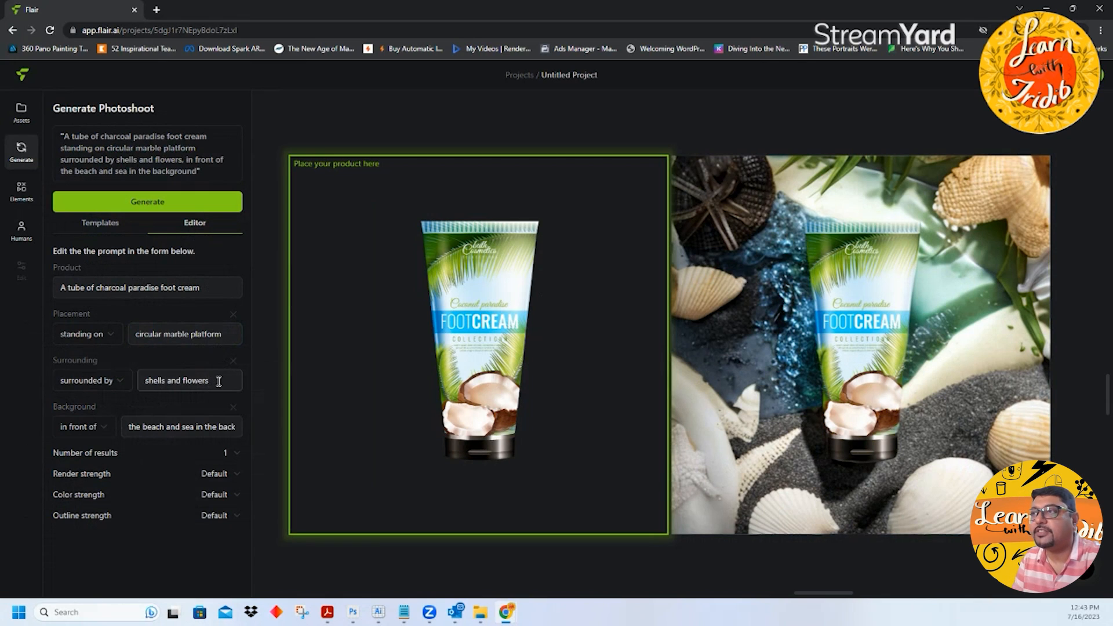
click(188, 380)
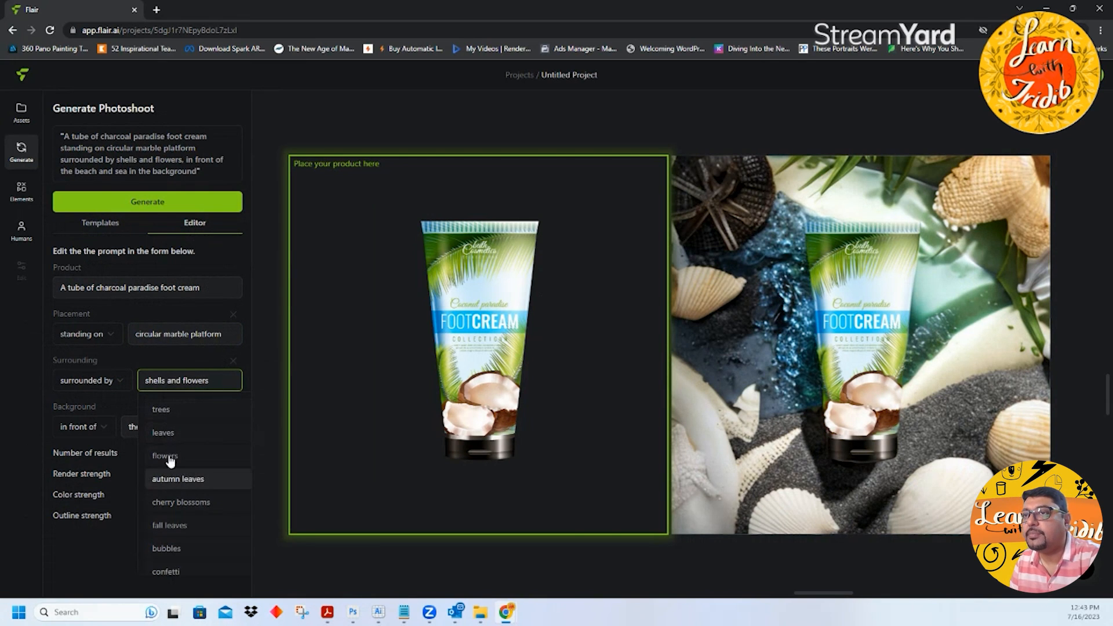
click(161, 409)
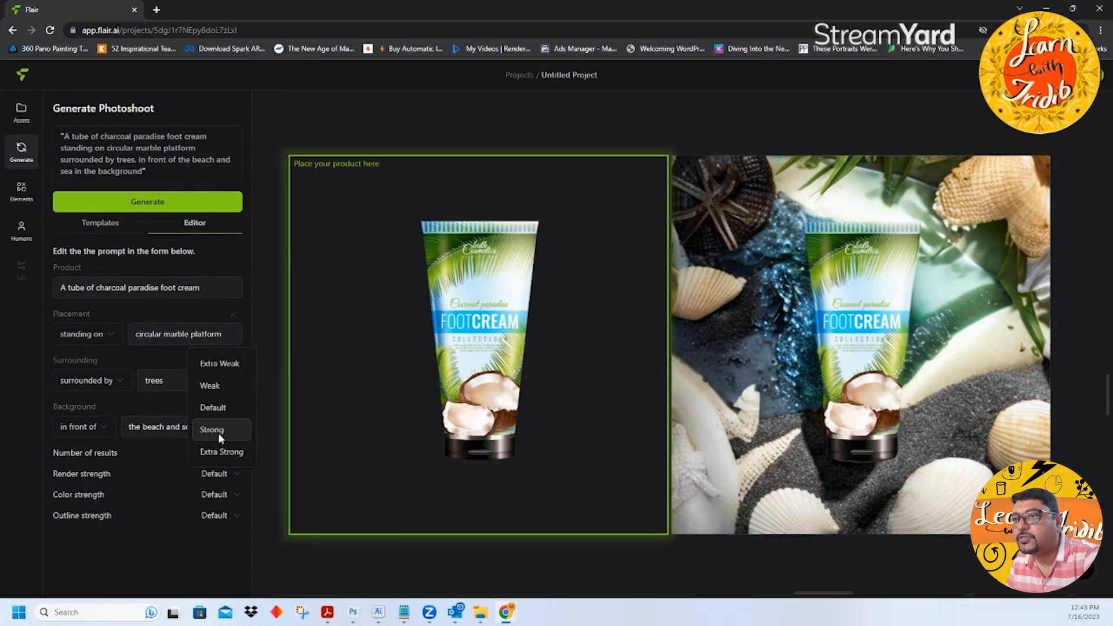
Step: Set render and color strength to Strong and generate the marble platform photoshoot
click(211, 430)
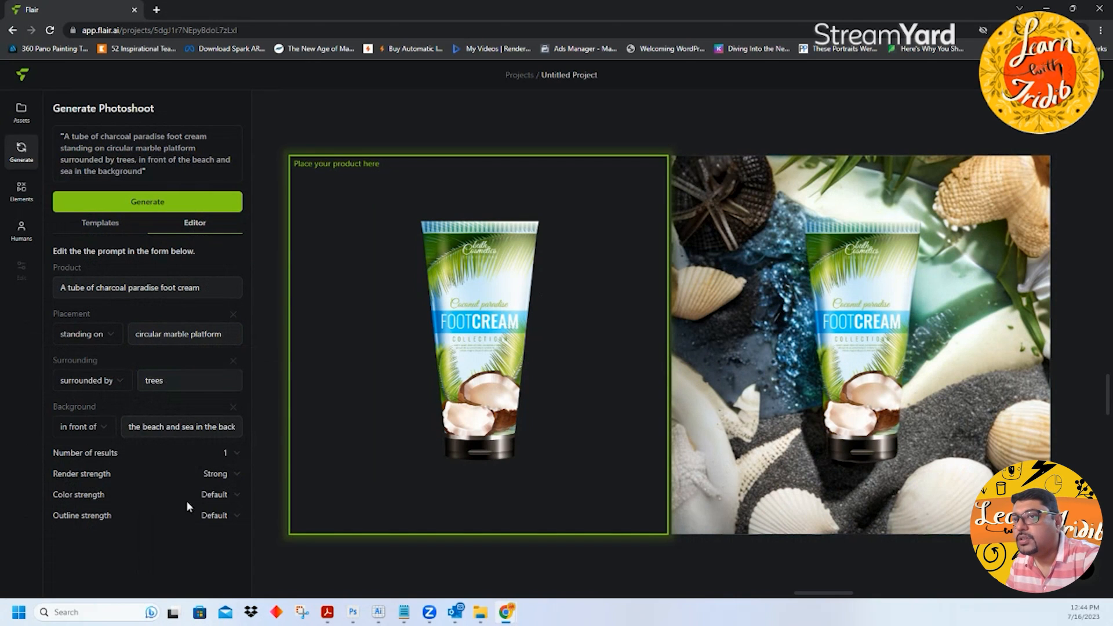
click(216, 494)
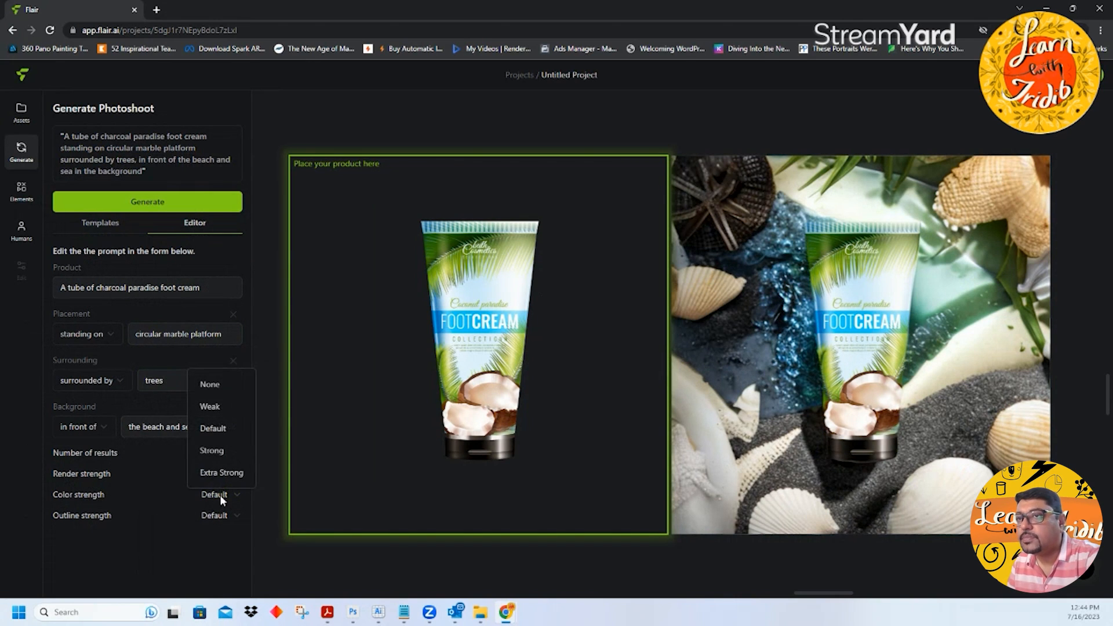
click(211, 450)
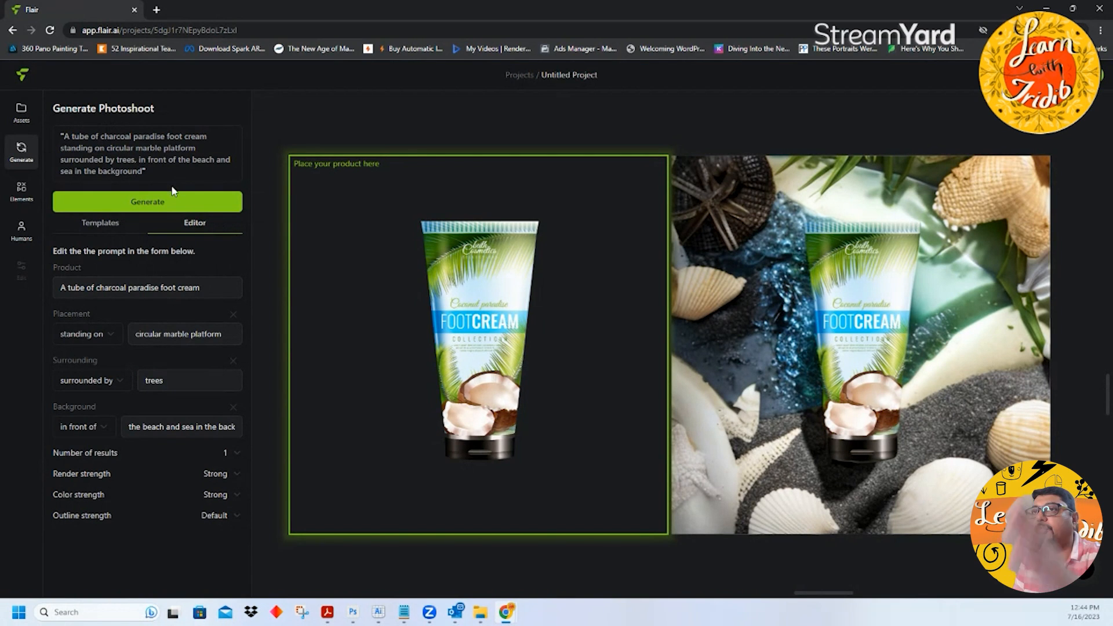
click(147, 201)
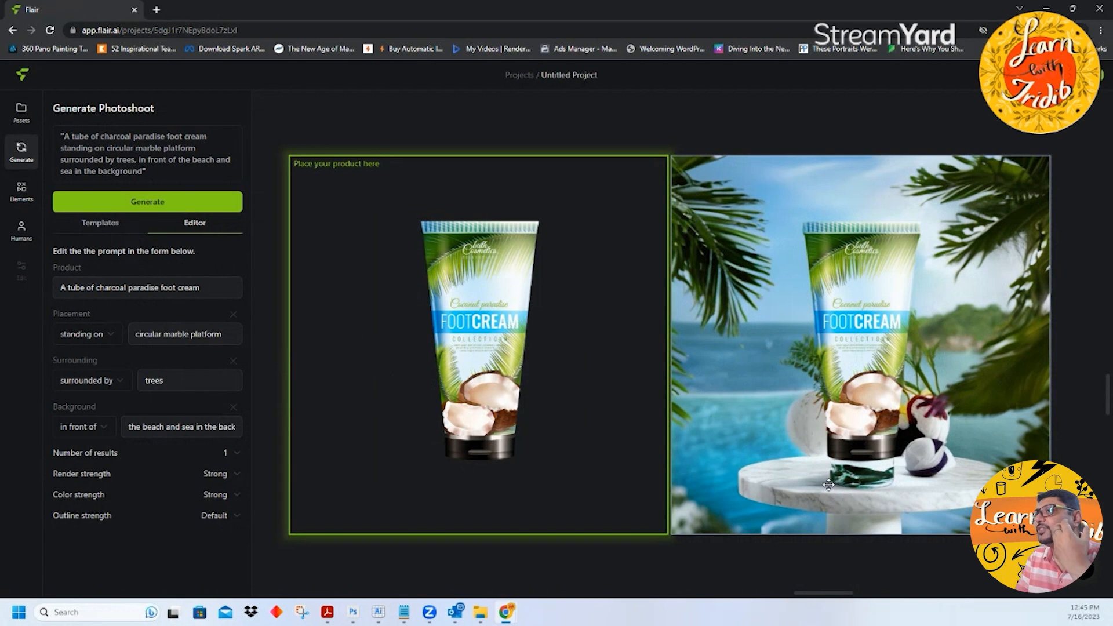
mouse_move(828, 486)
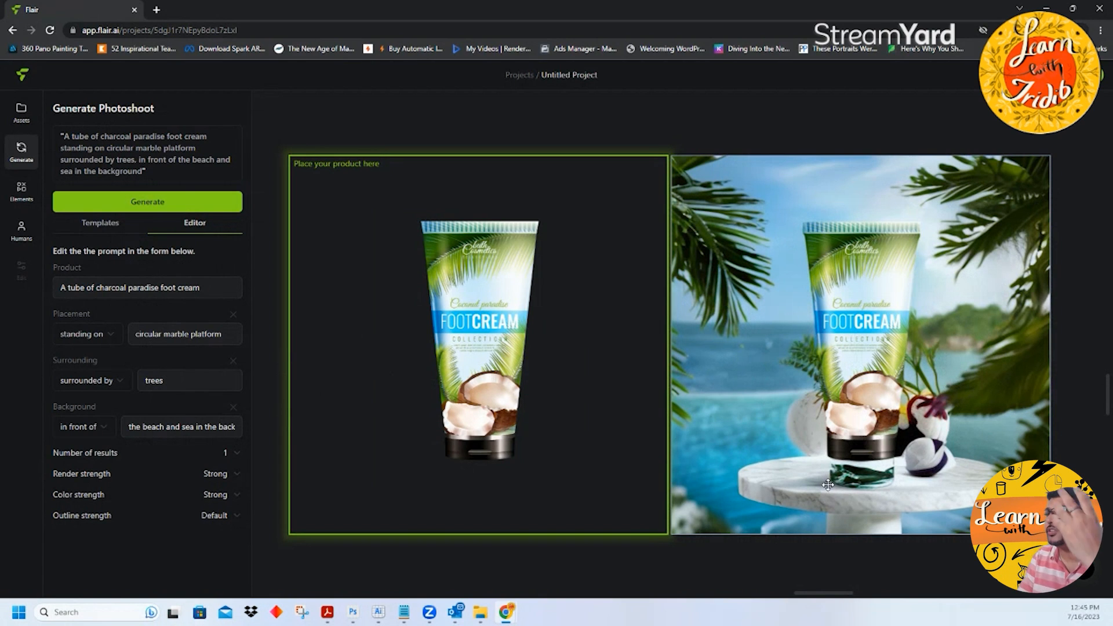